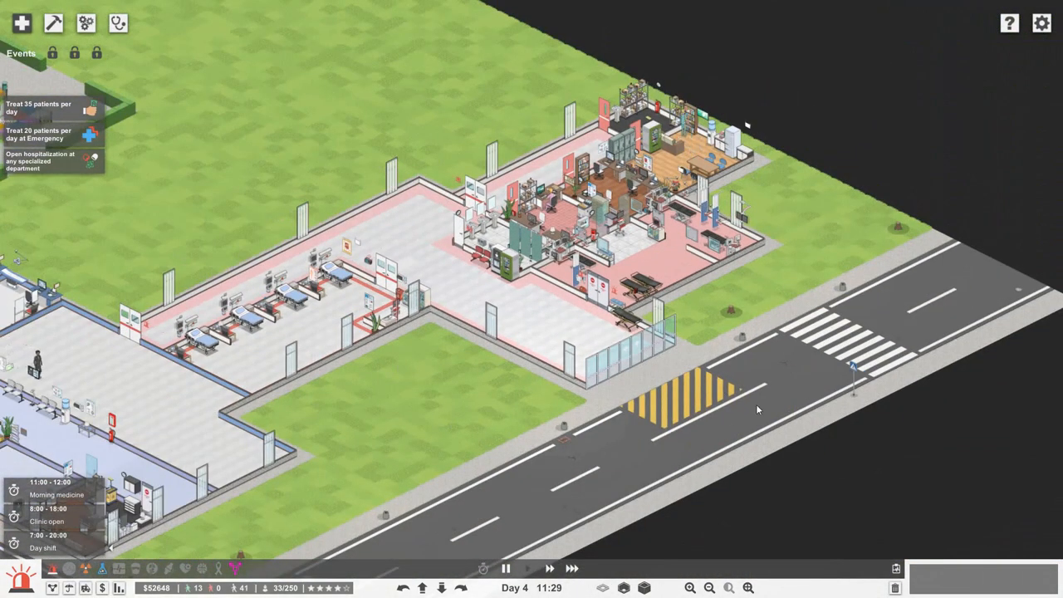
mouse_move(557, 316)
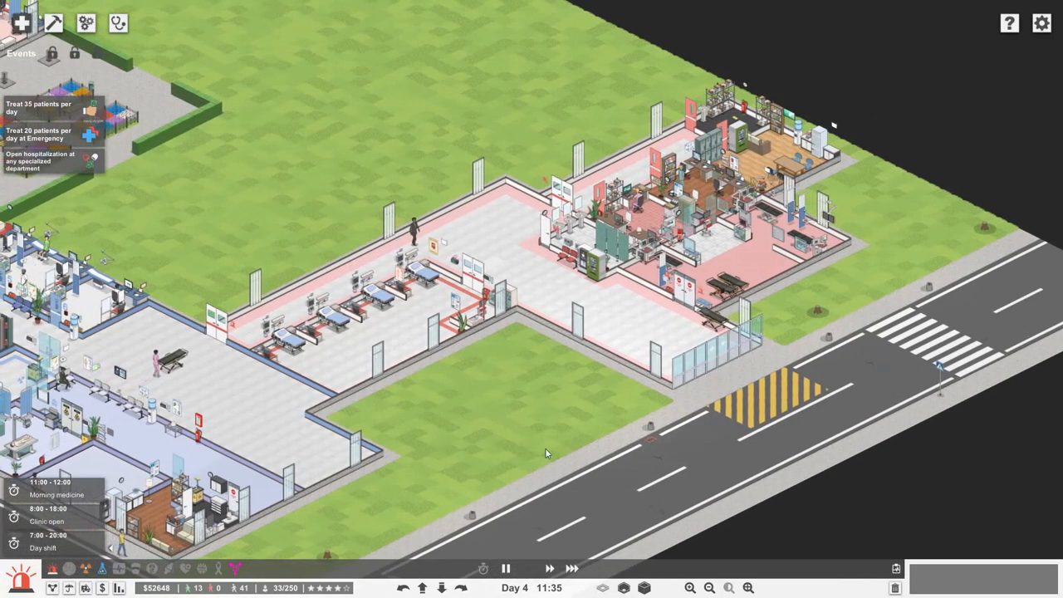
mouse_move(446, 385)
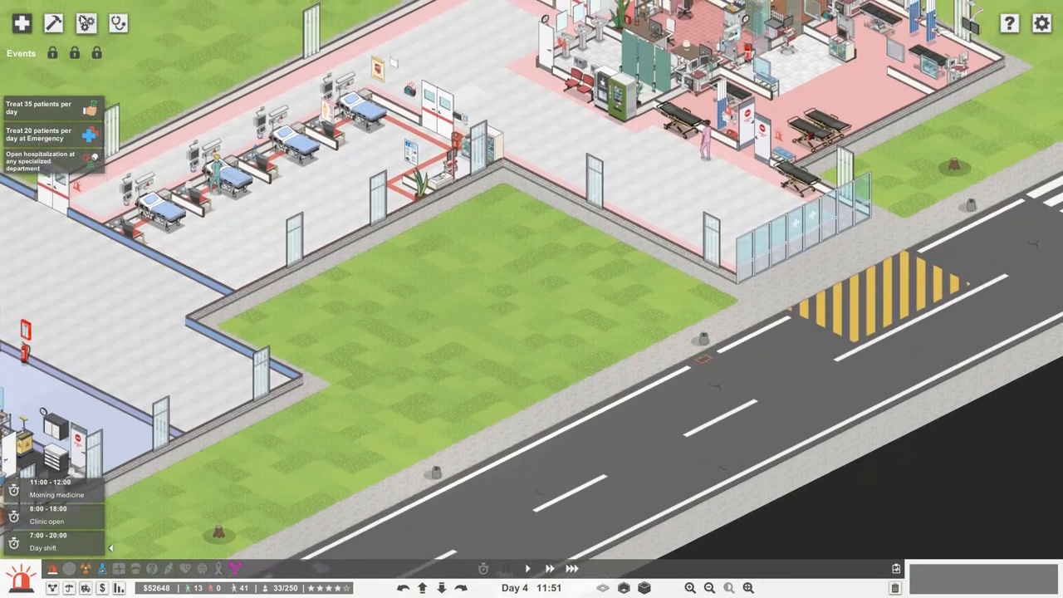
Step: Resume the paused game so day four continues in the emergency ward
left_click(51, 23)
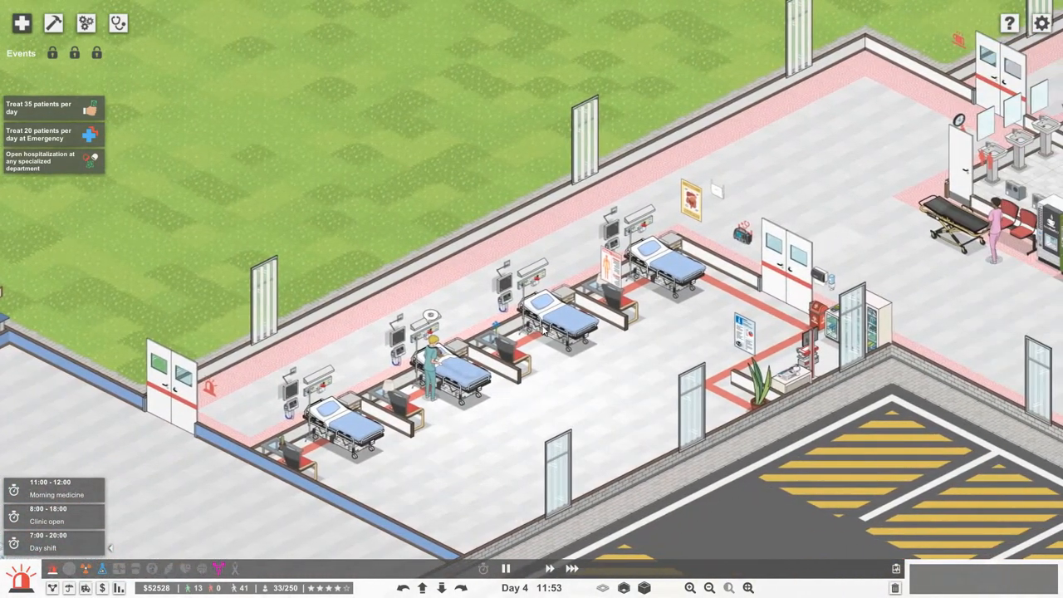
Step: Open a hospitalized emergency patient's card showing possible lung diagnoses
left_click(432, 365)
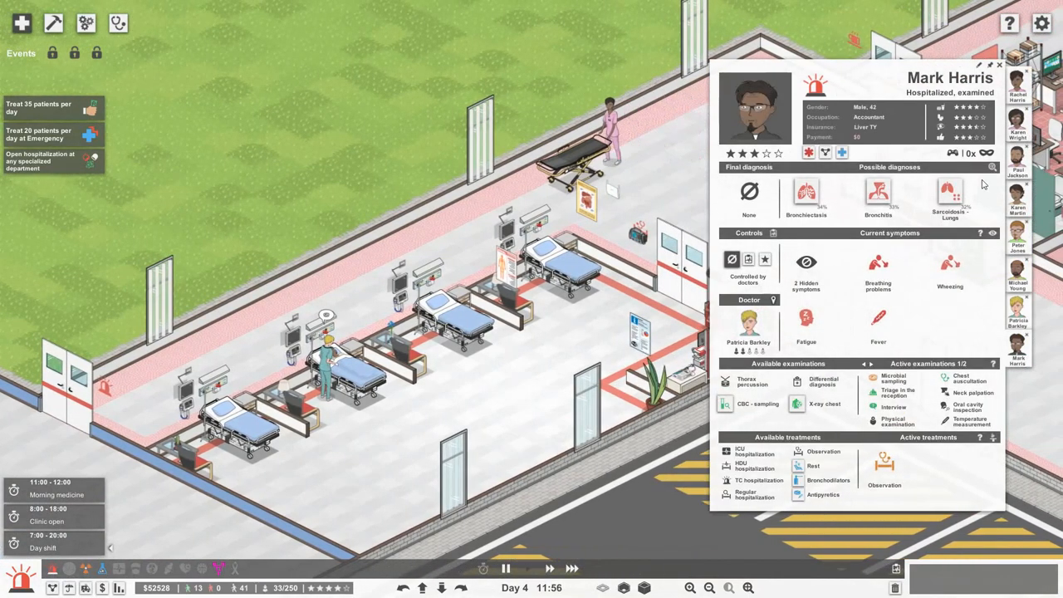
mouse_move(806, 195)
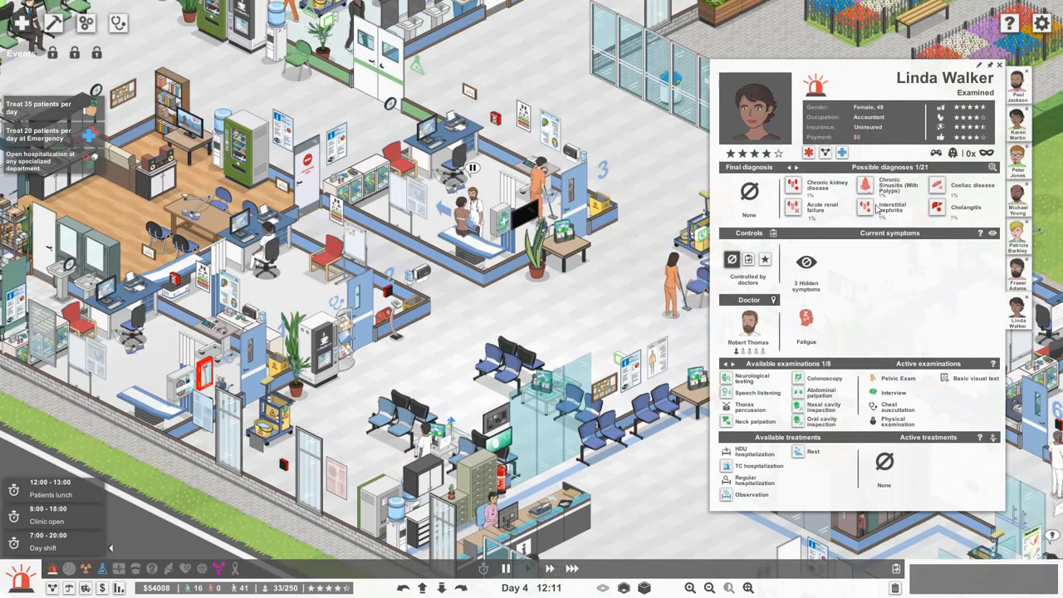
Step: Page through the available examinations, then switch to the young male teacher's card
left_click(796, 167)
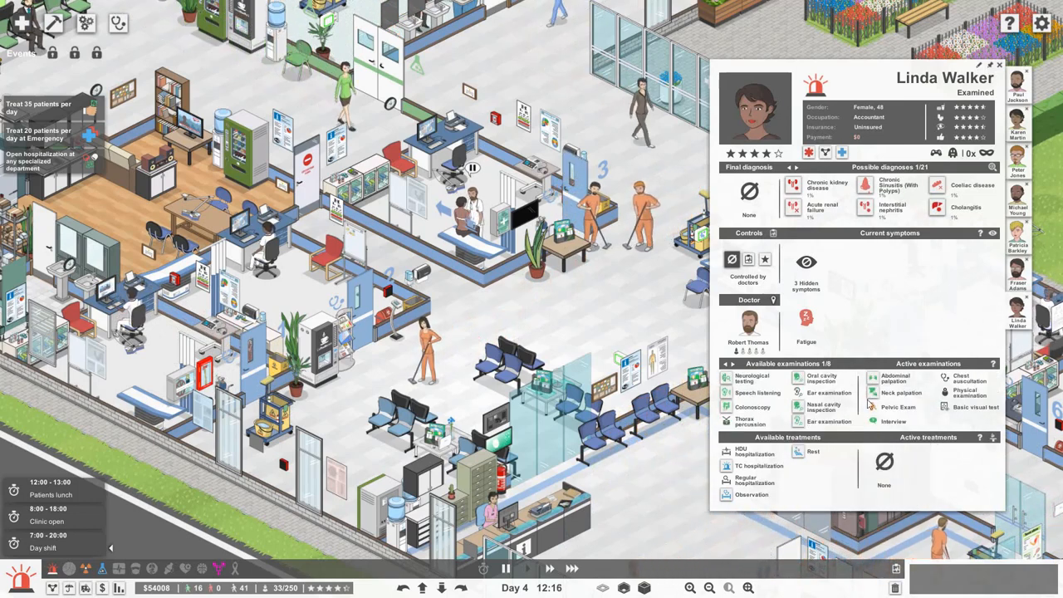
left_click(753, 364)
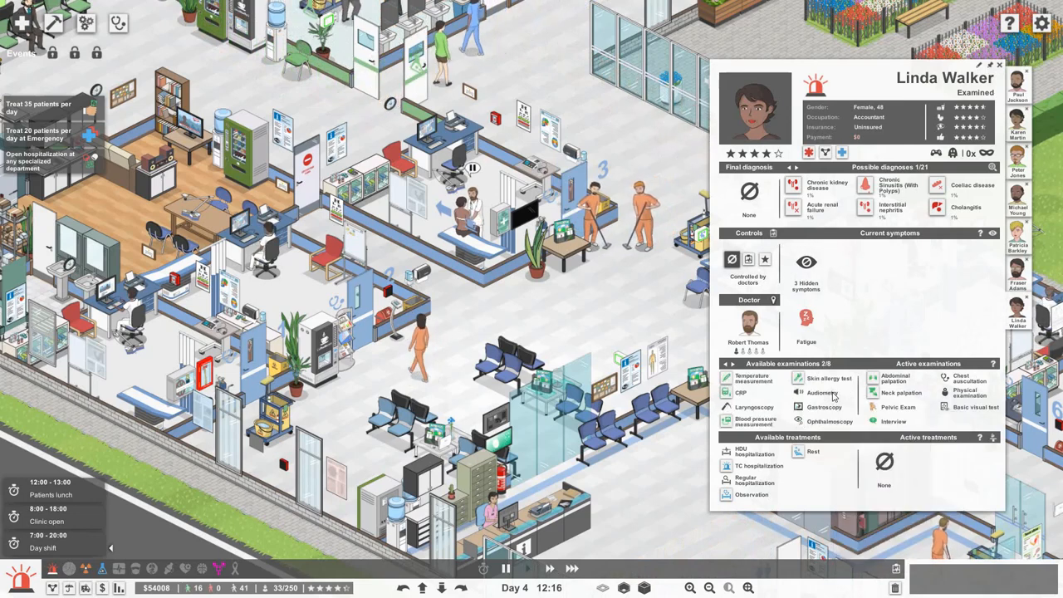
mouse_move(753, 418)
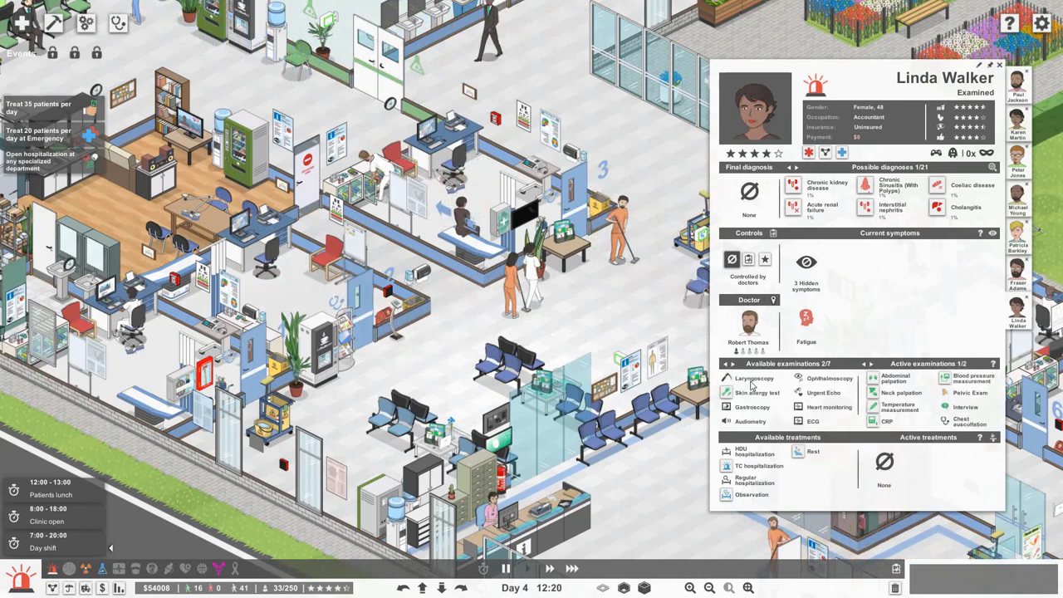
left_click(869, 363)
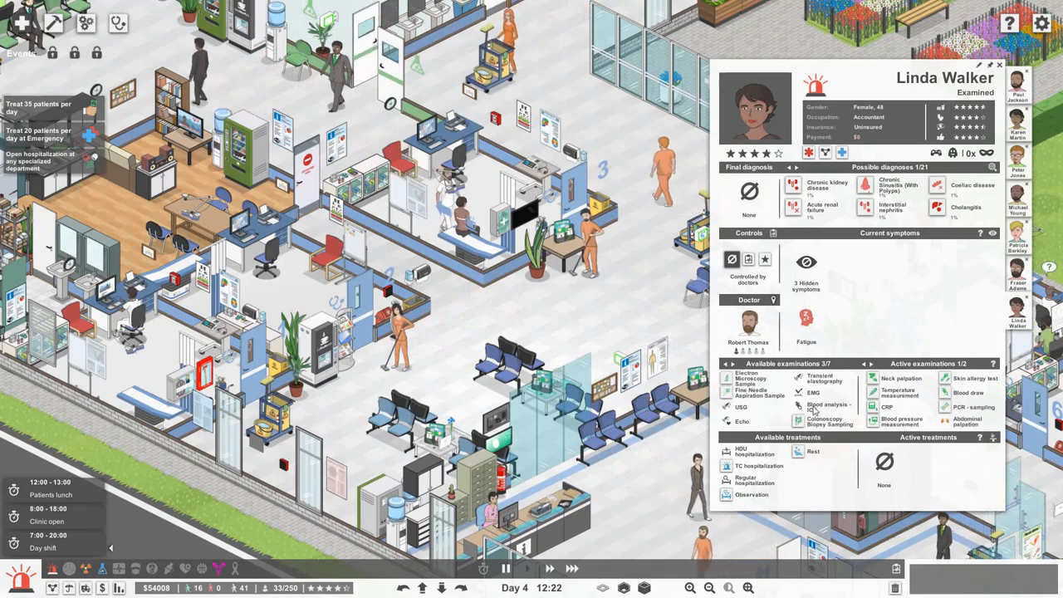
left_click(869, 364)
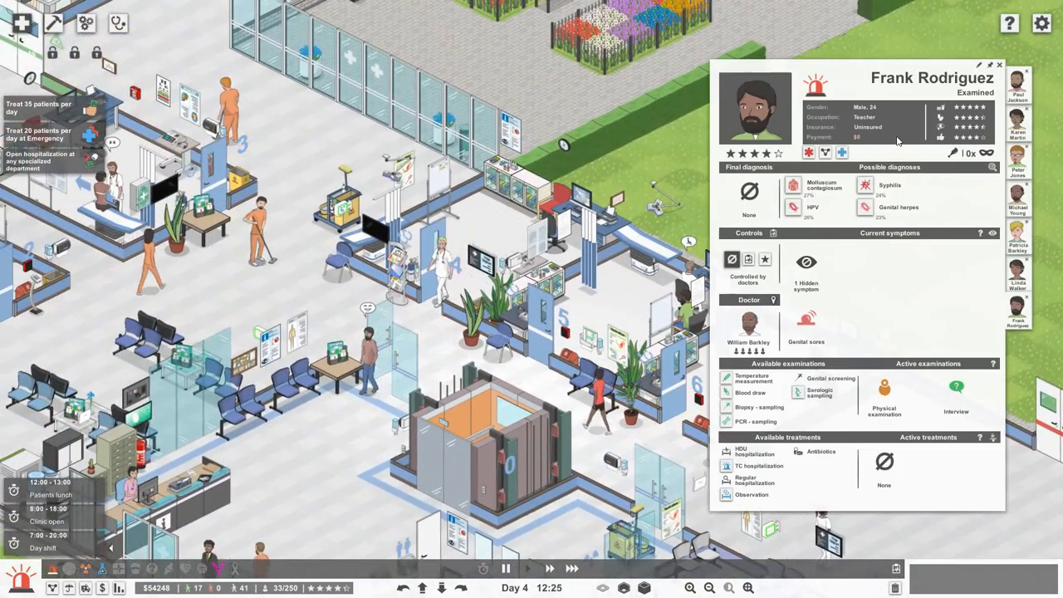
mouse_move(822, 187)
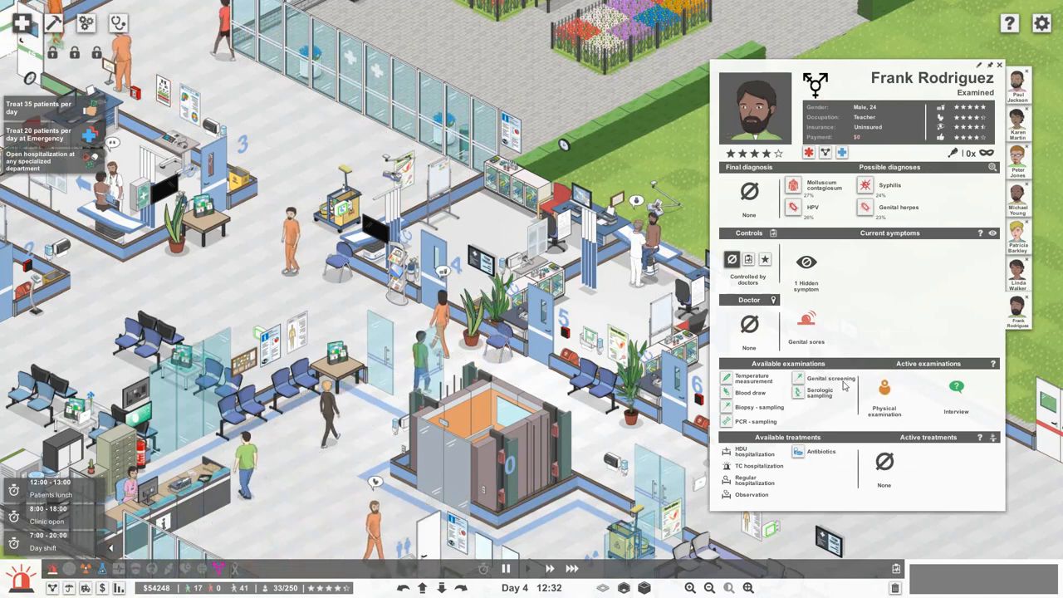
mouse_move(830, 379)
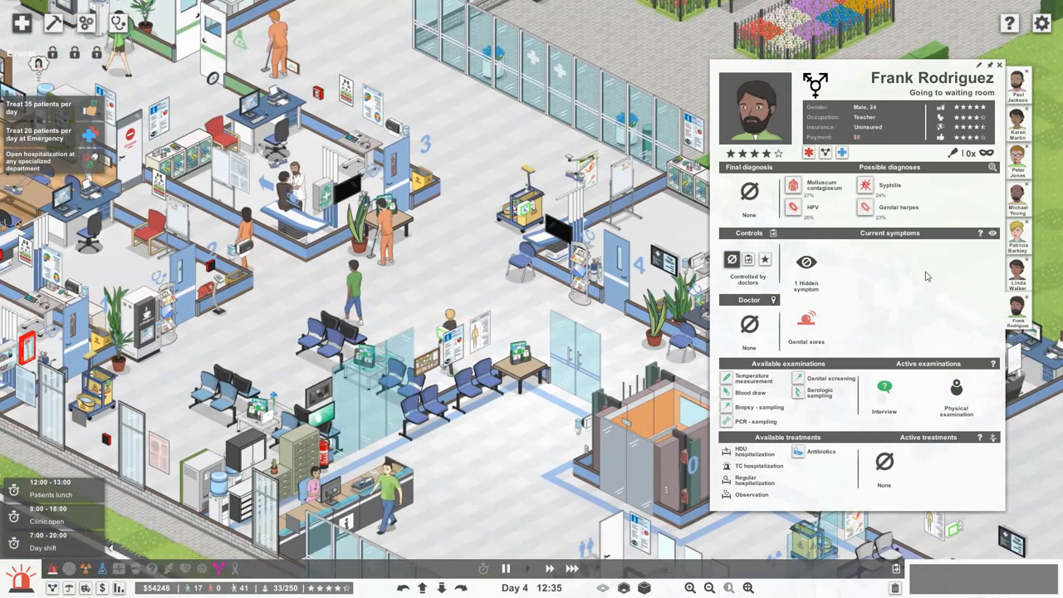
Step: Reopen the female accountant's card listing blood draw, PCR and microbial sampling
left_click(999, 65)
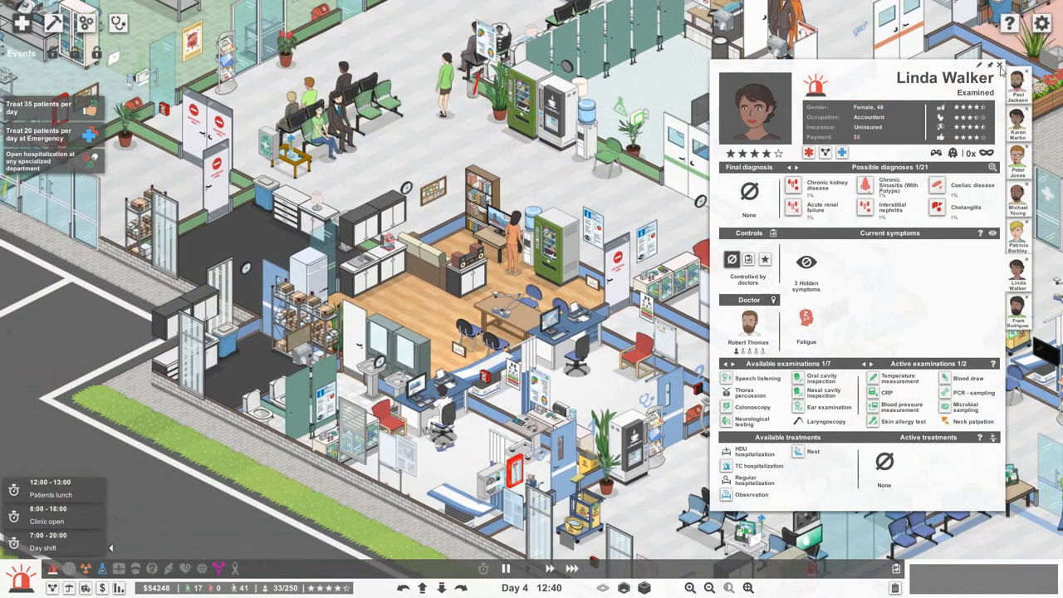
Step: Close the patient card and show the medical laboratories department overview
left_click(1000, 66)
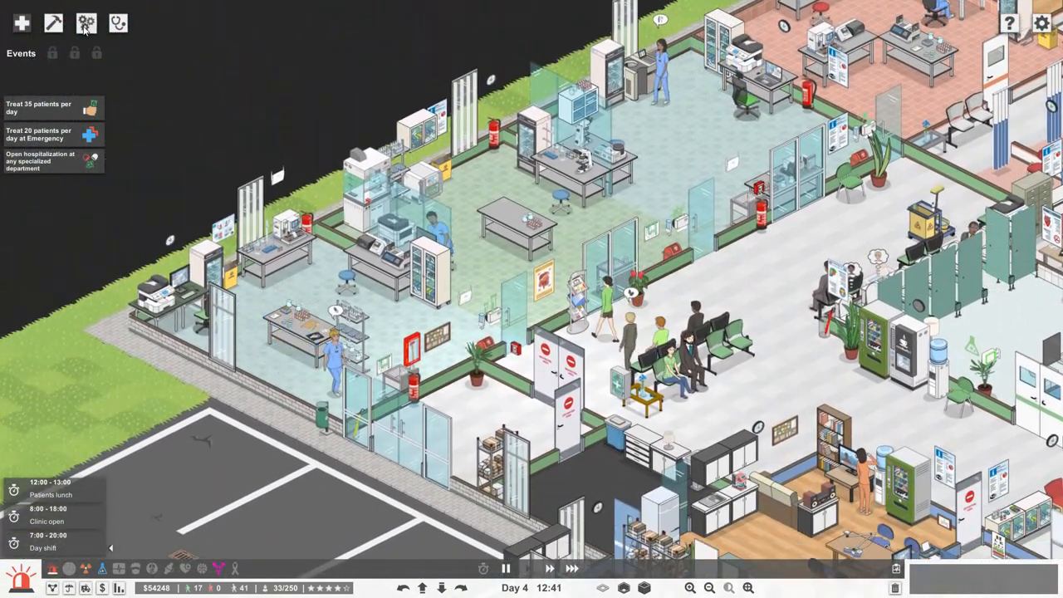
left_click(86, 23)
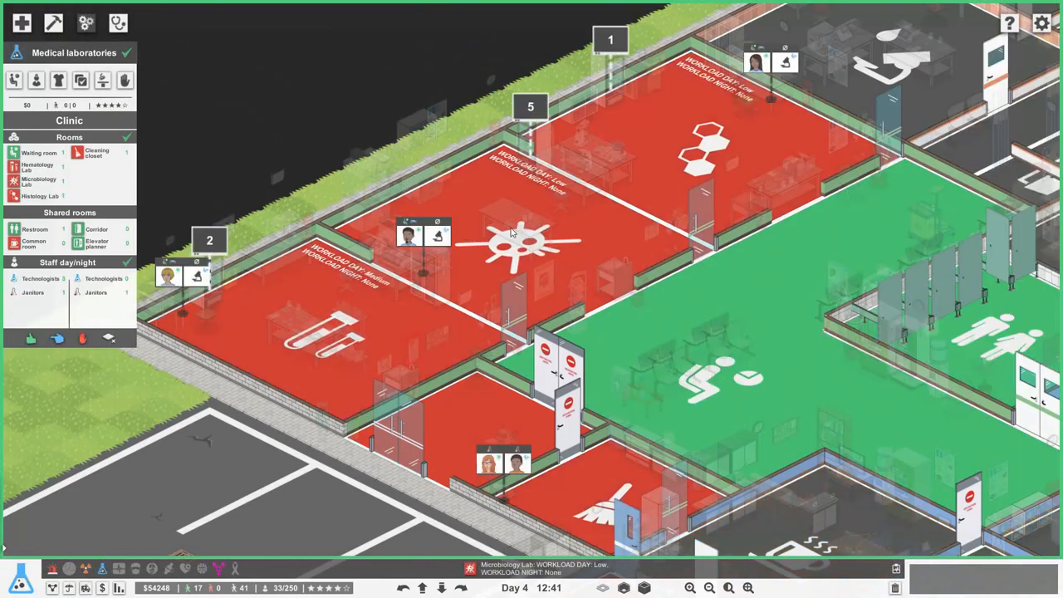
mouse_move(519, 233)
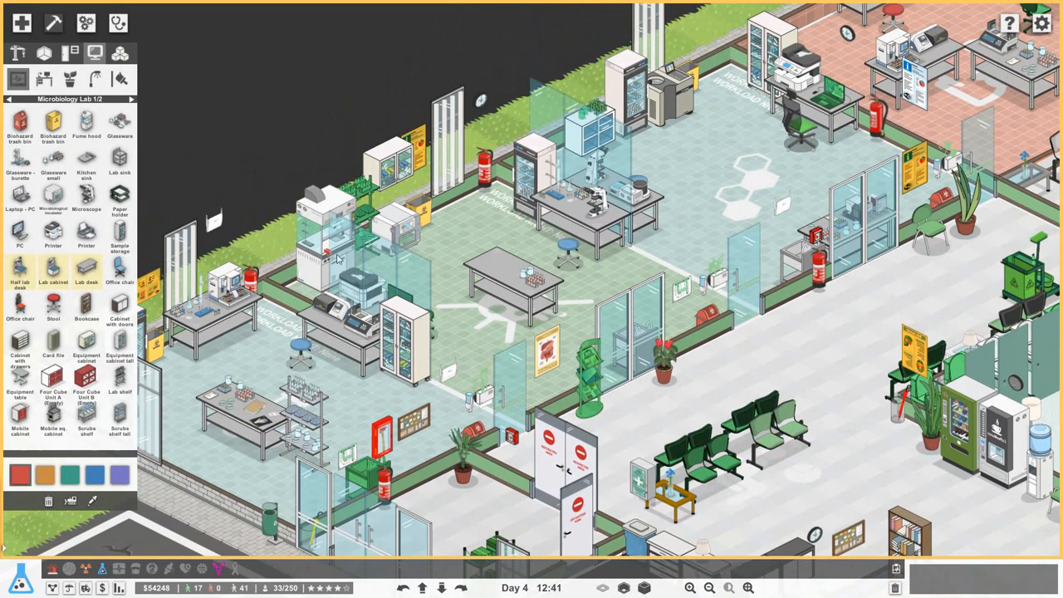
mouse_move(128, 197)
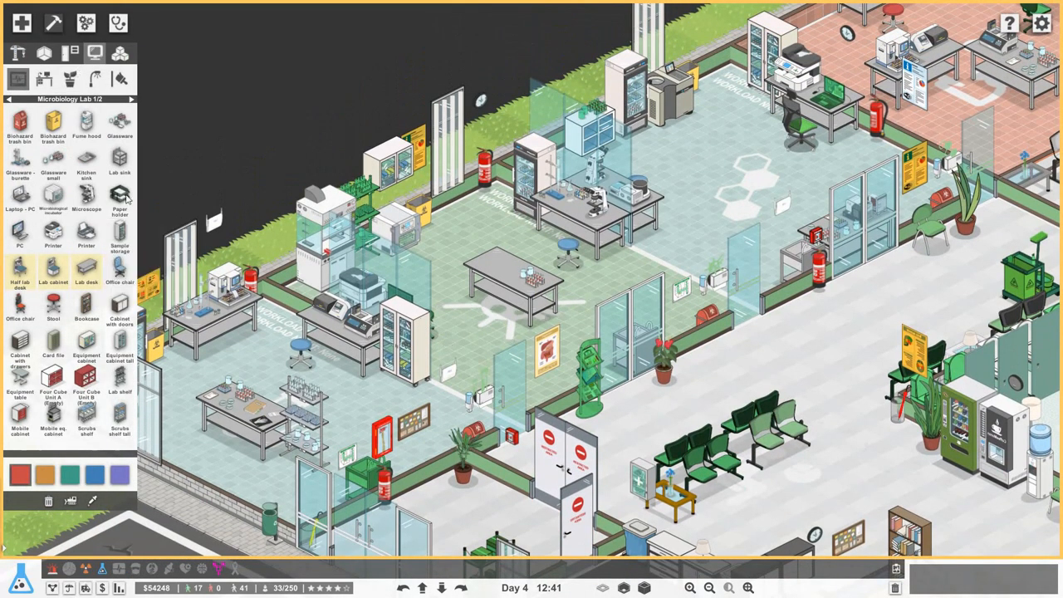
mouse_move(490, 219)
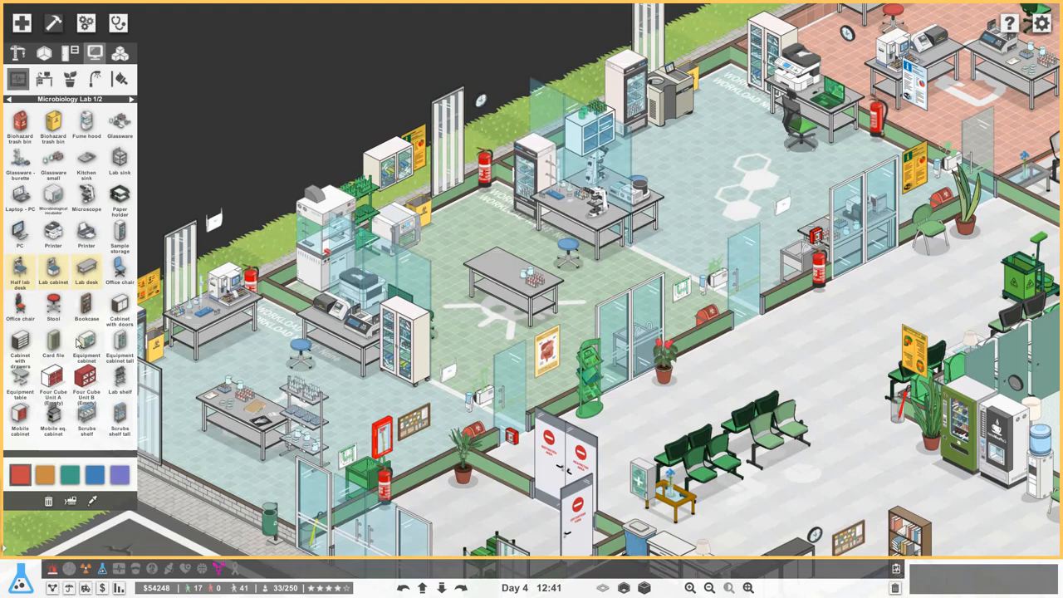
Step: Place a square table from furniture page 2 in the microbiology lab
left_click(132, 100)
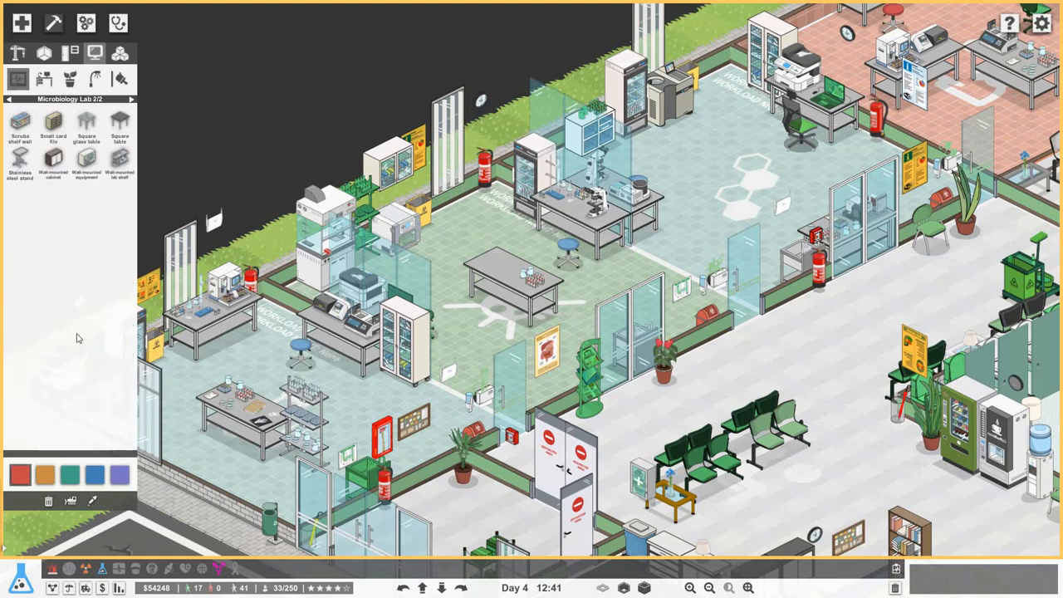
left_click(121, 124)
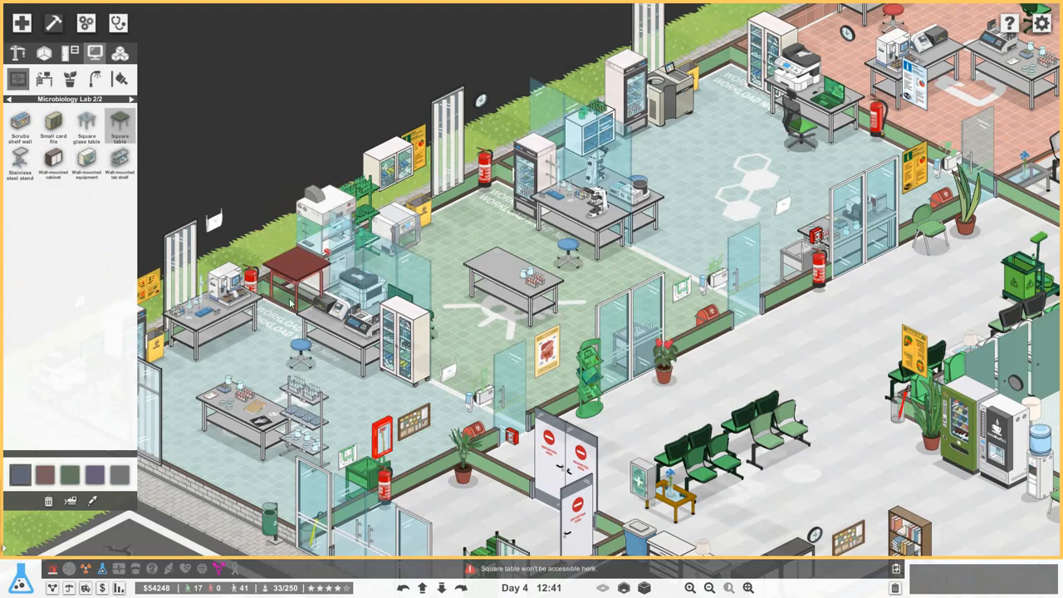
mouse_move(299, 287)
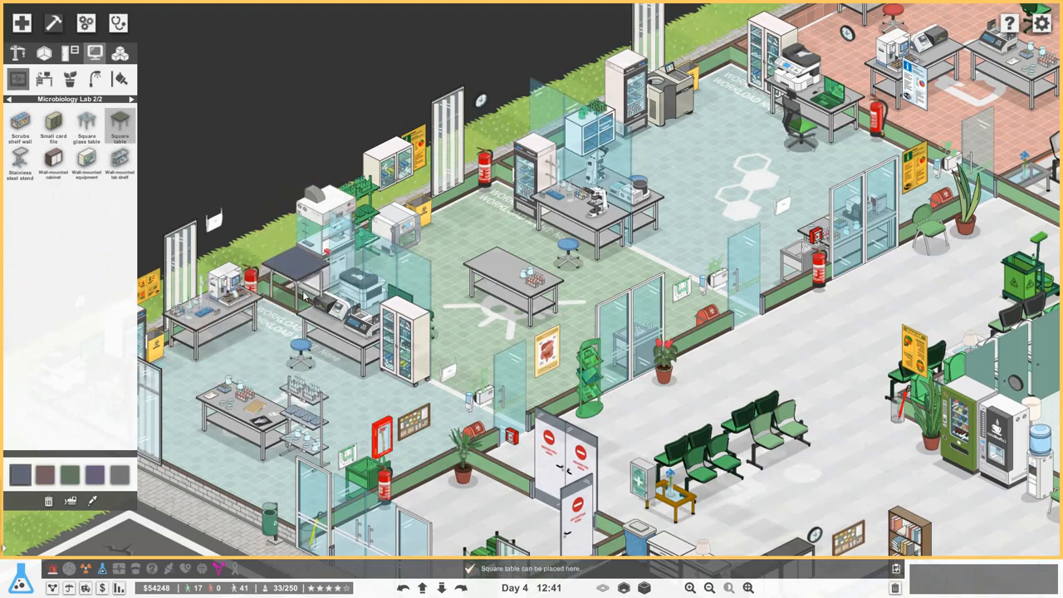
left_click(9, 99)
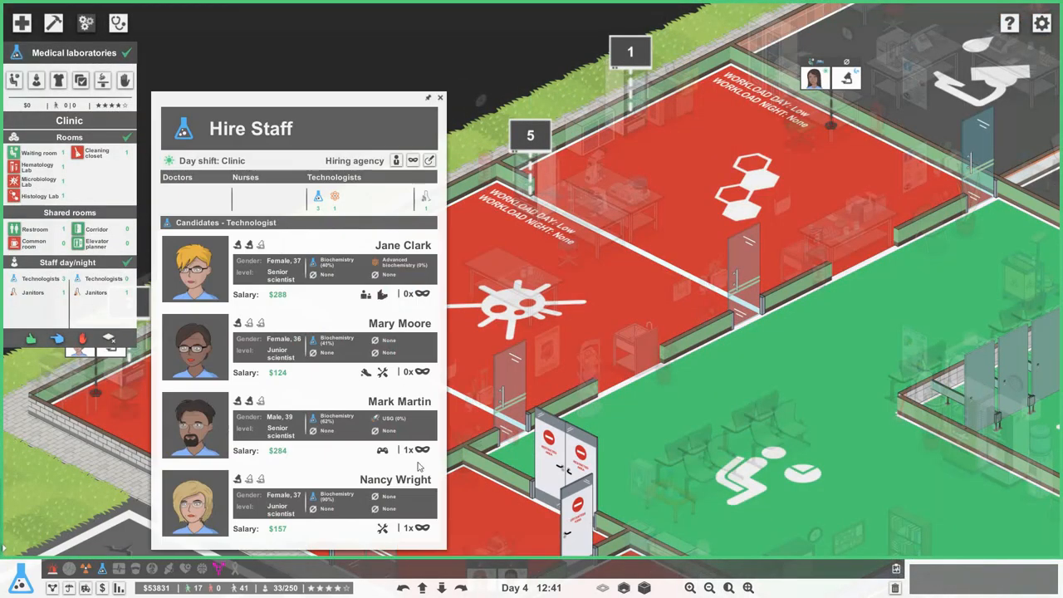
mouse_move(235, 364)
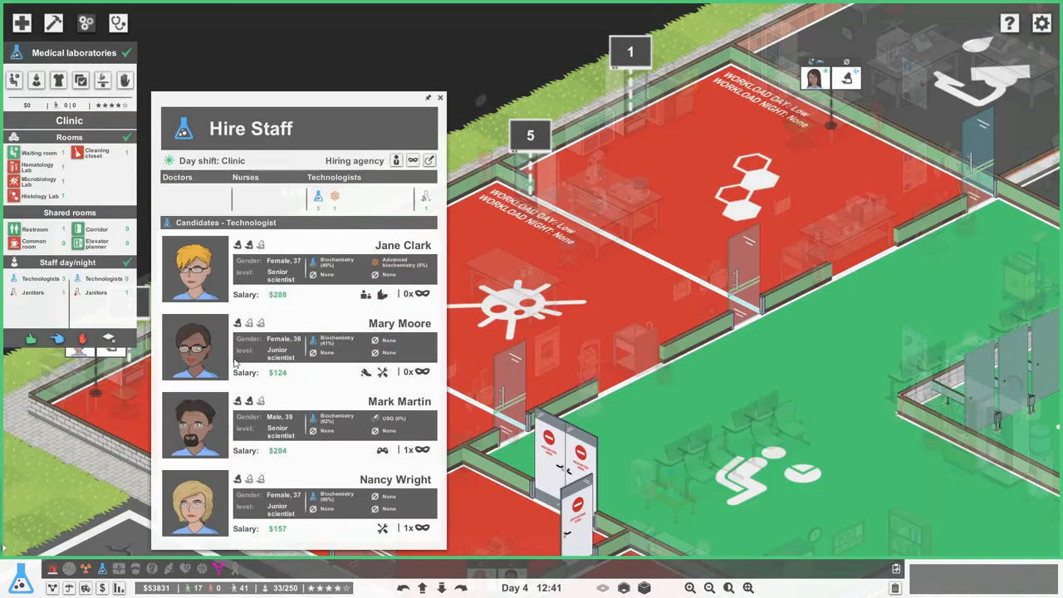
mouse_move(366, 372)
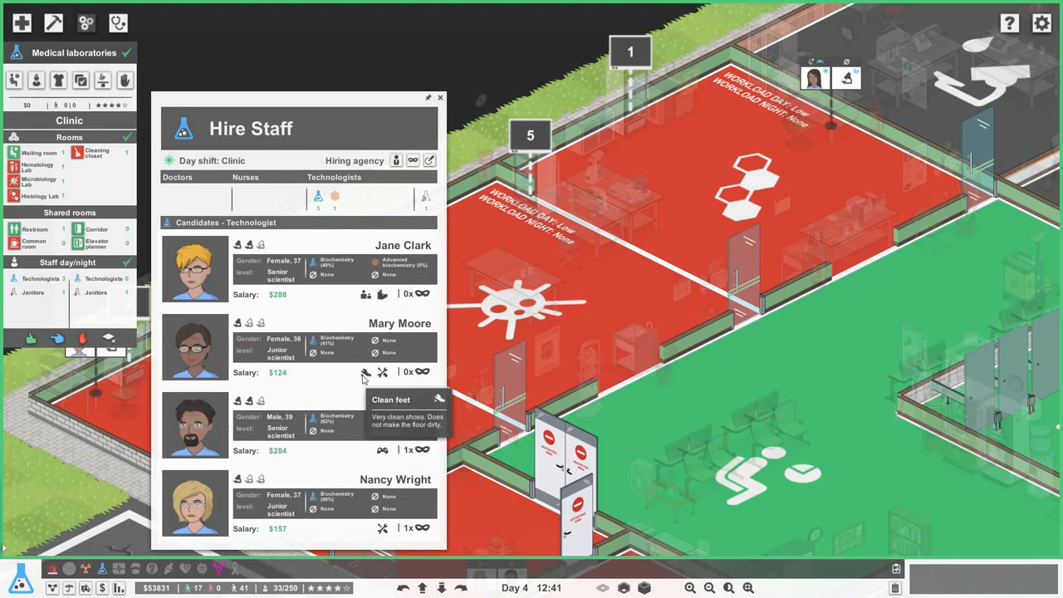
mouse_move(245, 359)
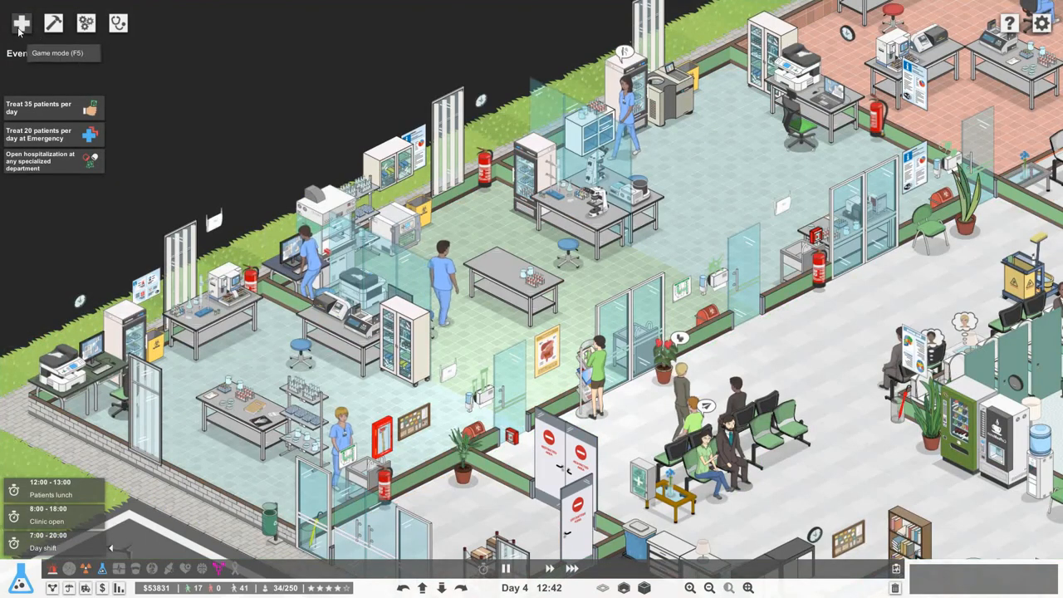
mouse_move(572, 568)
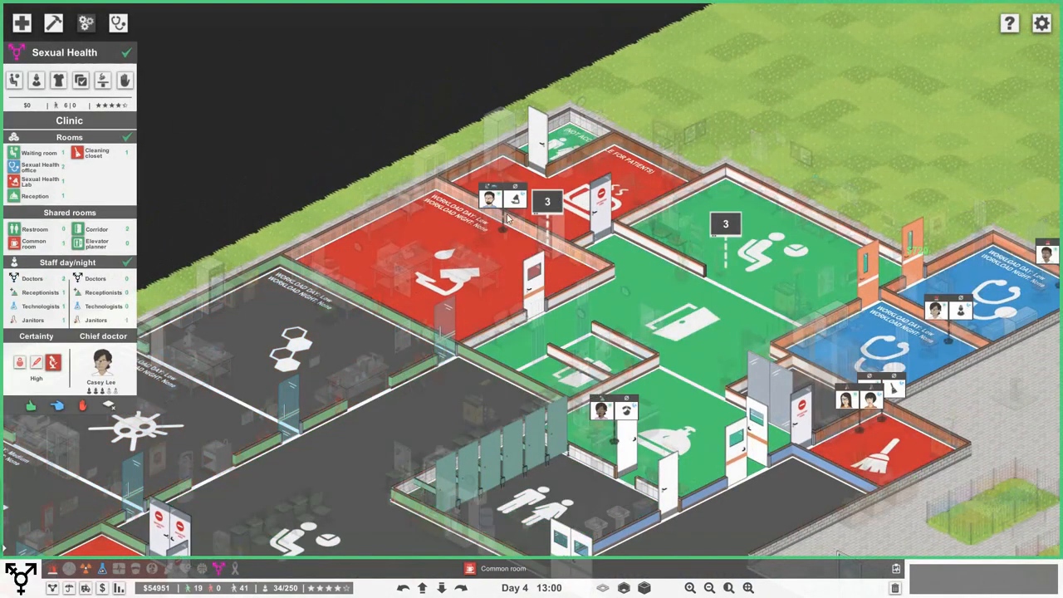
Step: Show the Sexual Health Lab's furniture catalogue beside the furnished lab
scroll("up", 3)
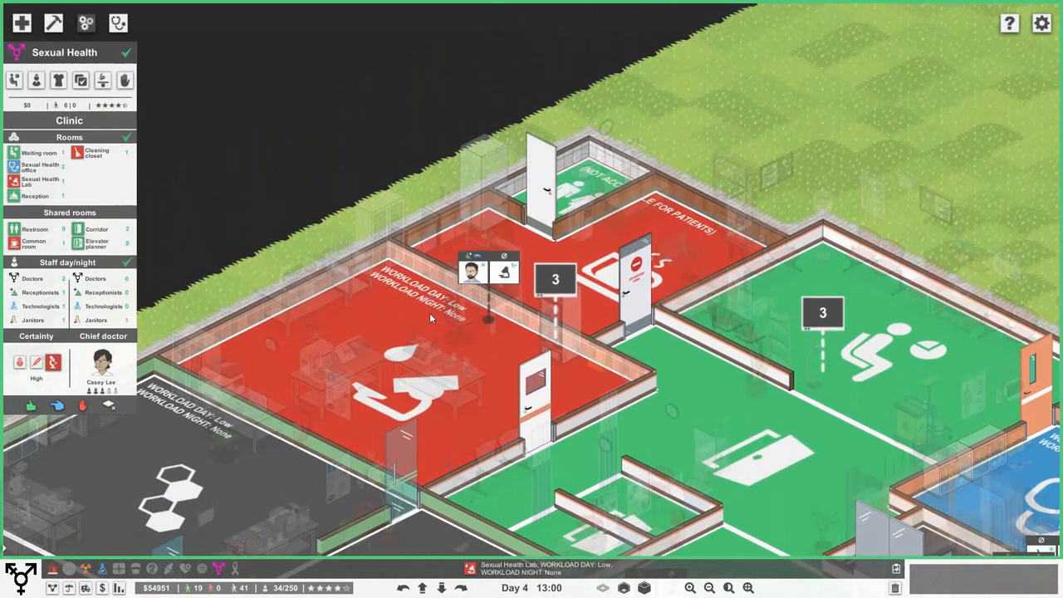
left_click(54, 23)
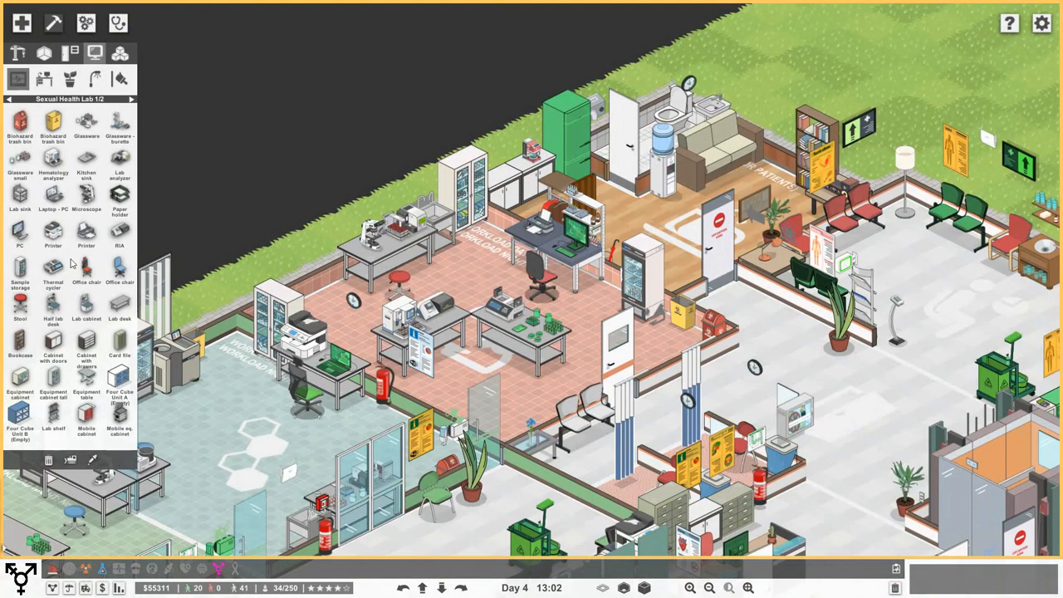
Step: Pay $2500 for a fresh batch of technologist candidates for the Sexual Health clinic
left_click(17, 77)
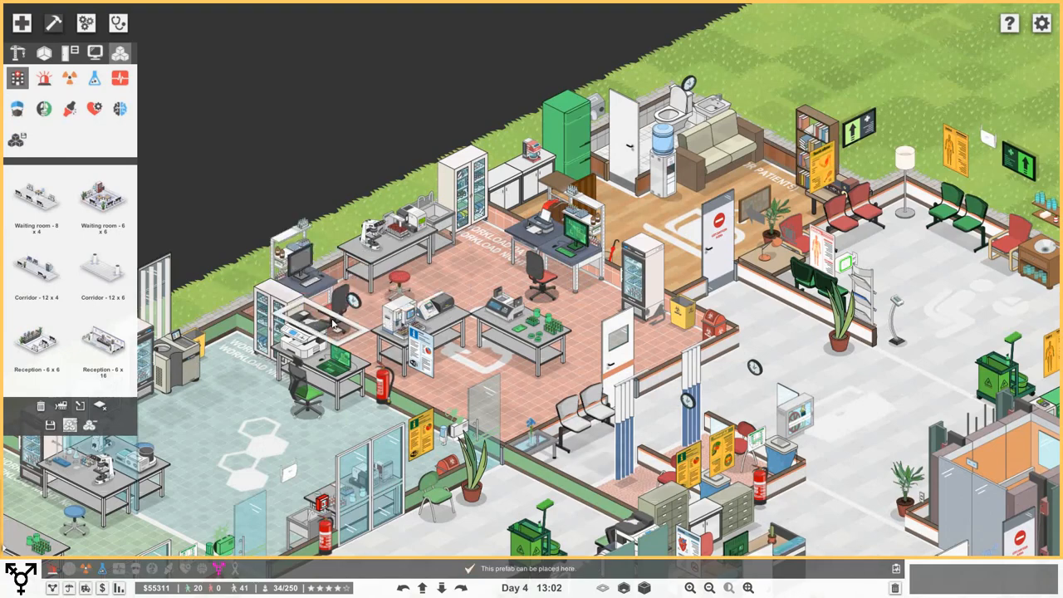
left_click(316, 319)
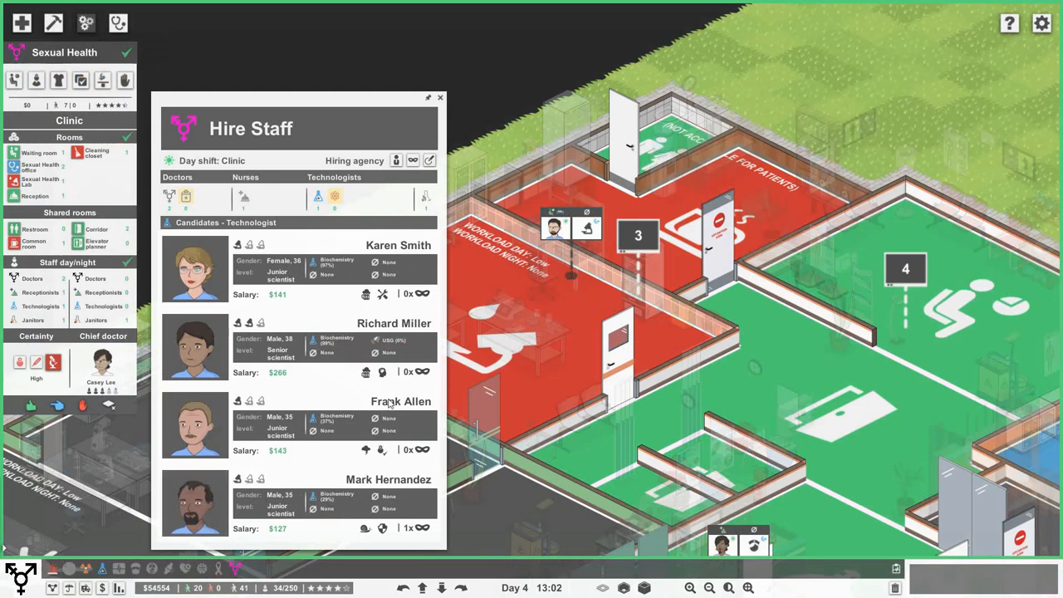
mouse_move(386, 413)
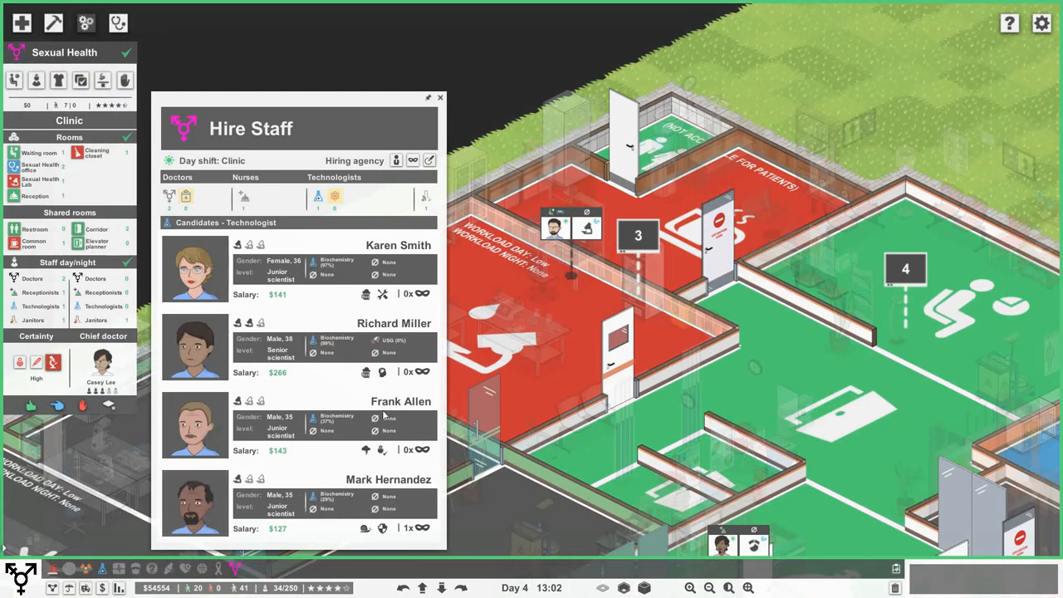
mouse_move(377, 527)
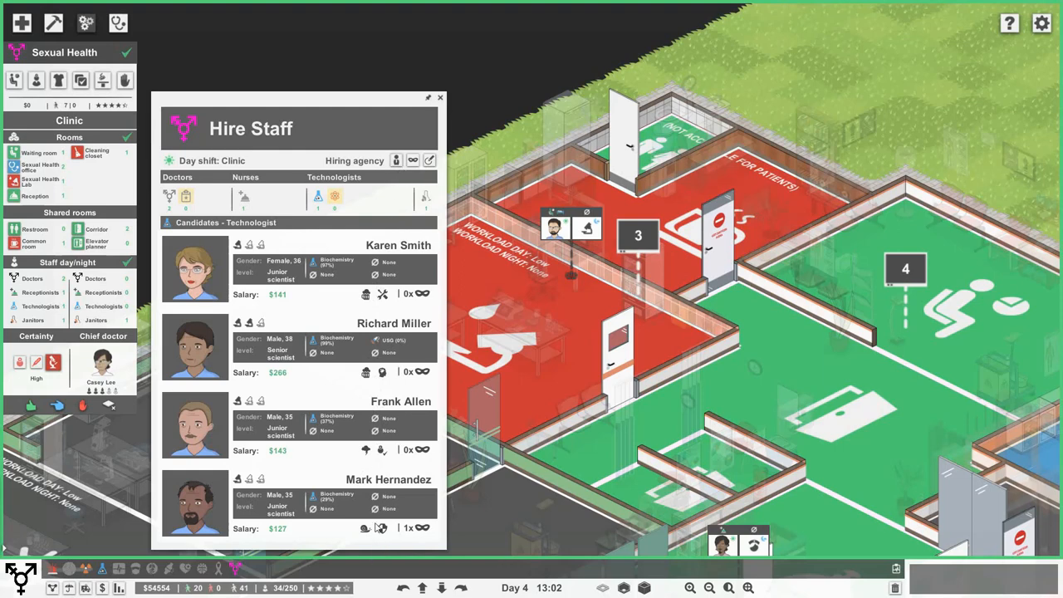
mouse_move(413, 161)
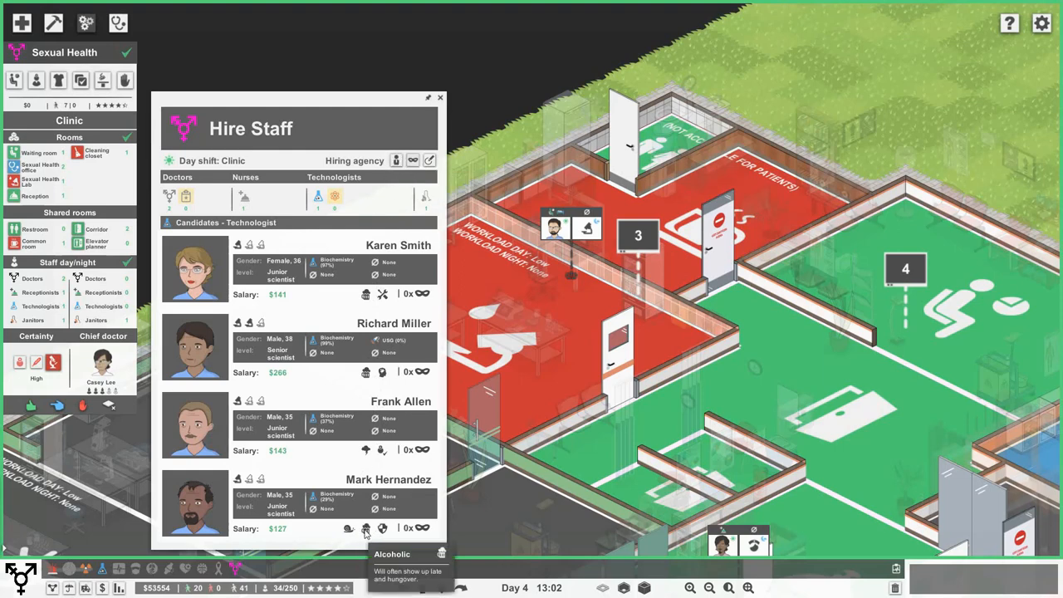
left_click(396, 161)
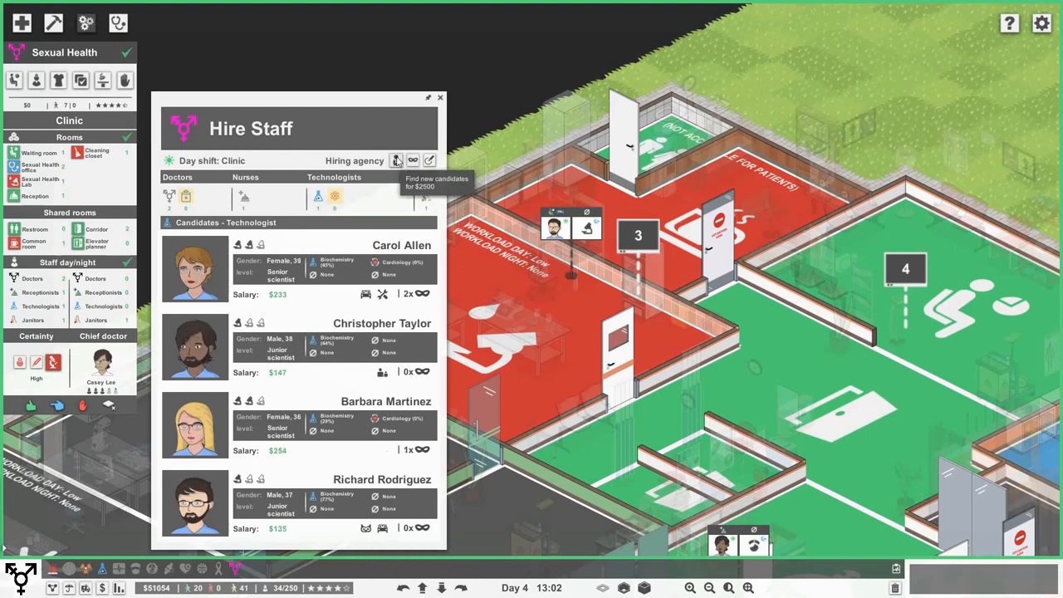
mouse_move(380, 367)
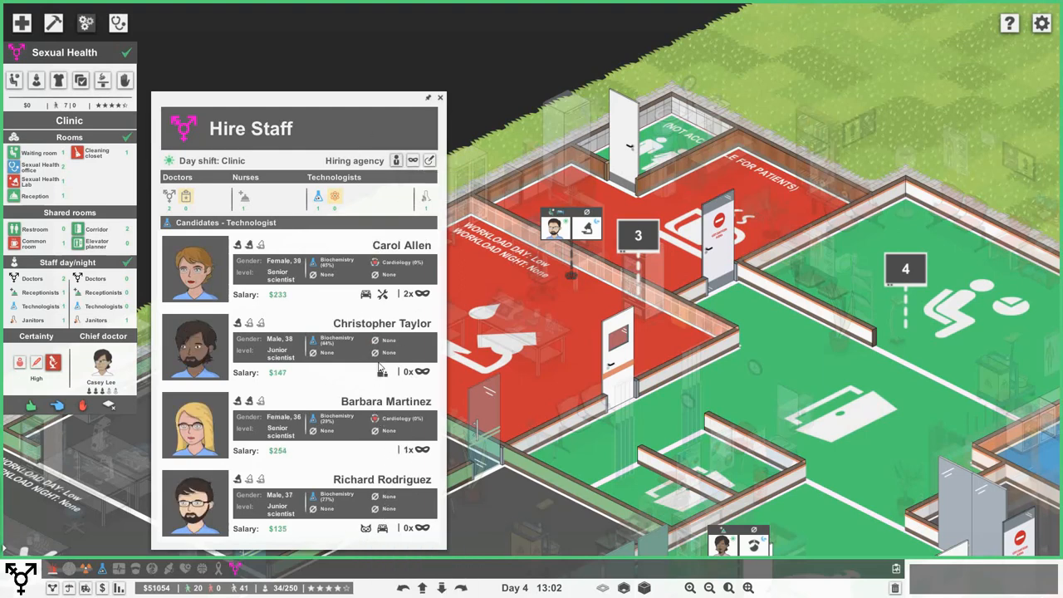
mouse_move(383, 374)
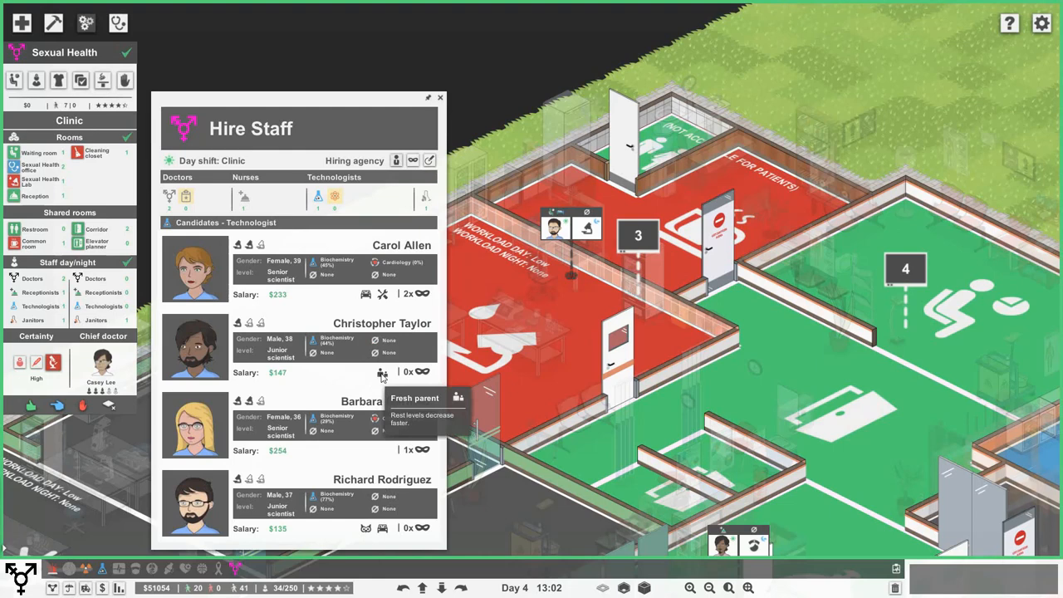
mouse_move(393, 388)
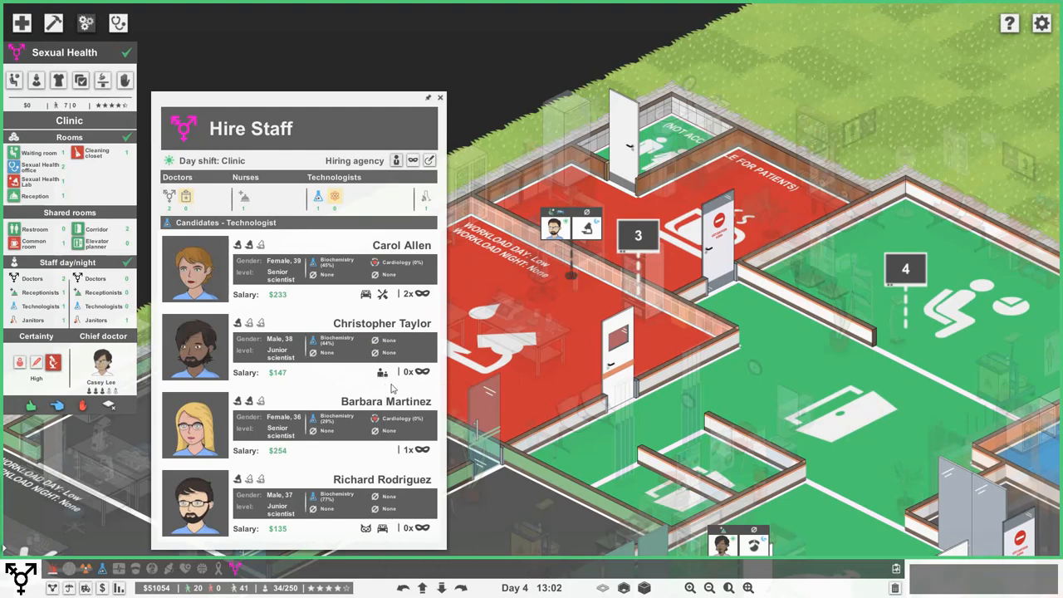
mouse_move(412, 160)
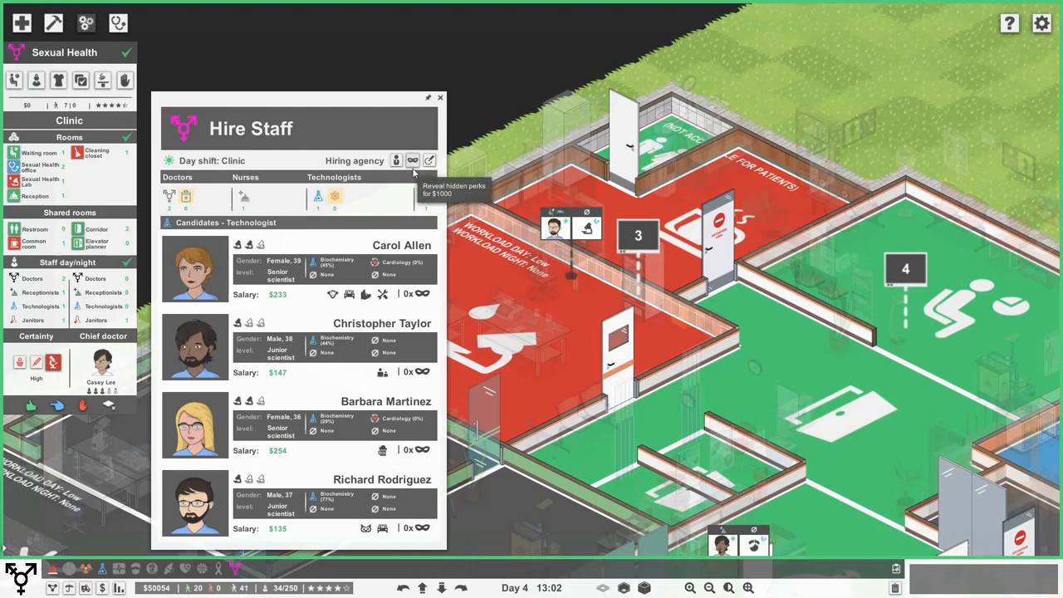
mouse_move(332, 293)
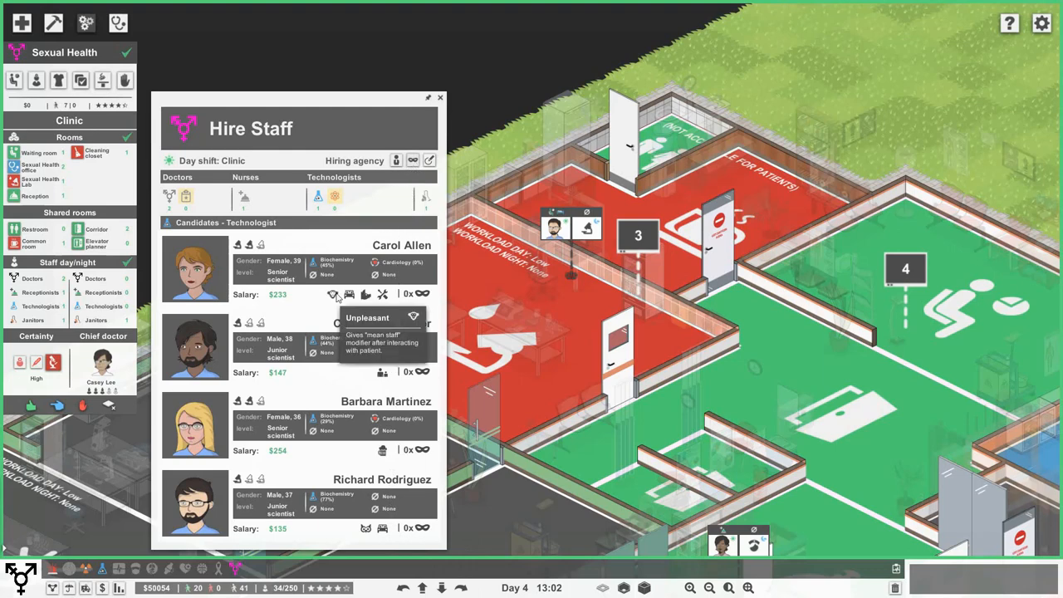
mouse_move(382, 450)
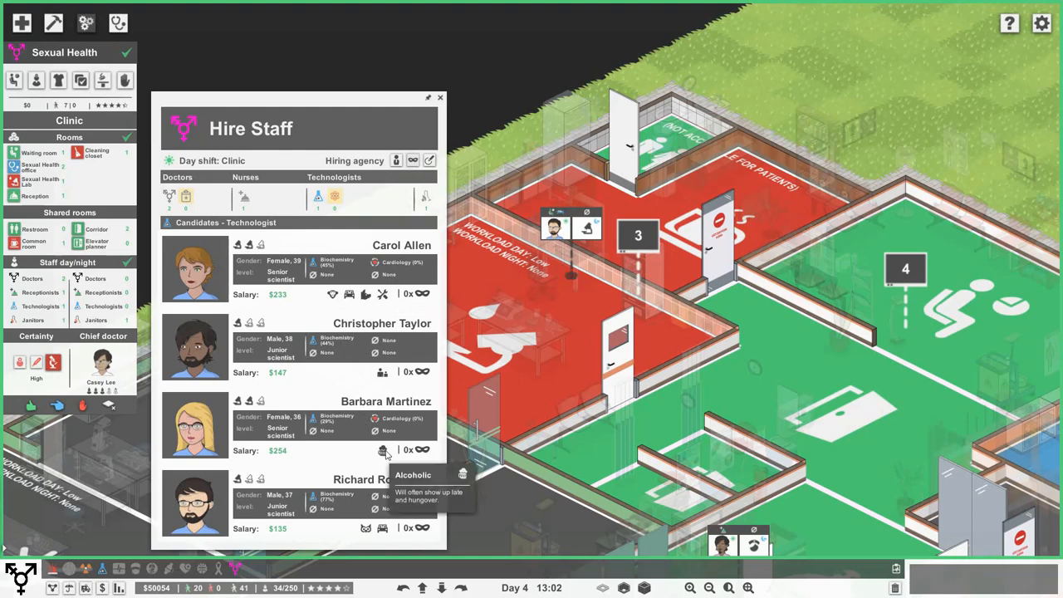
mouse_move(345, 296)
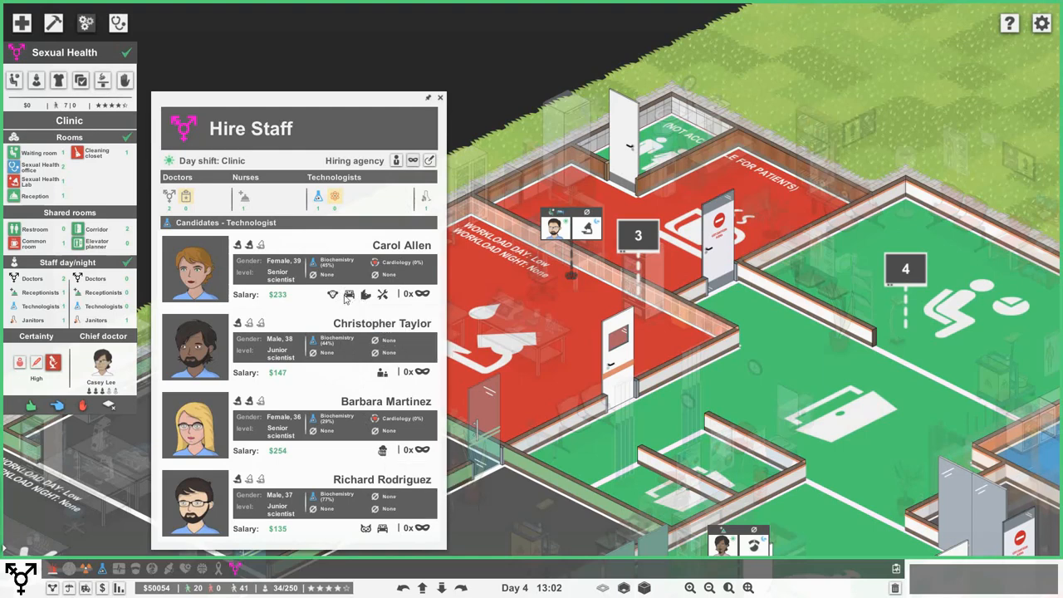
mouse_move(325, 367)
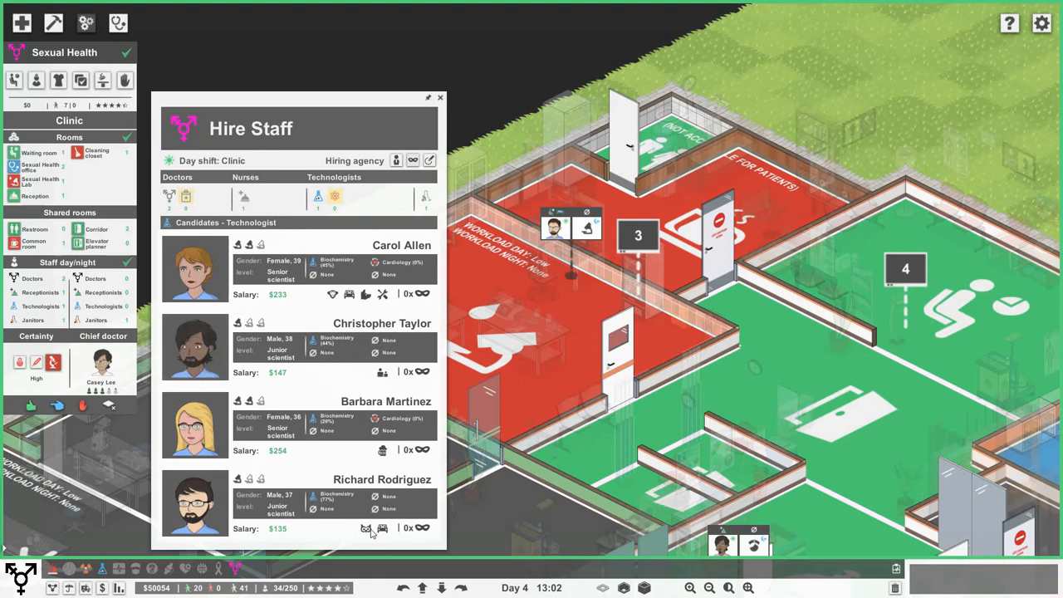
mouse_move(383, 530)
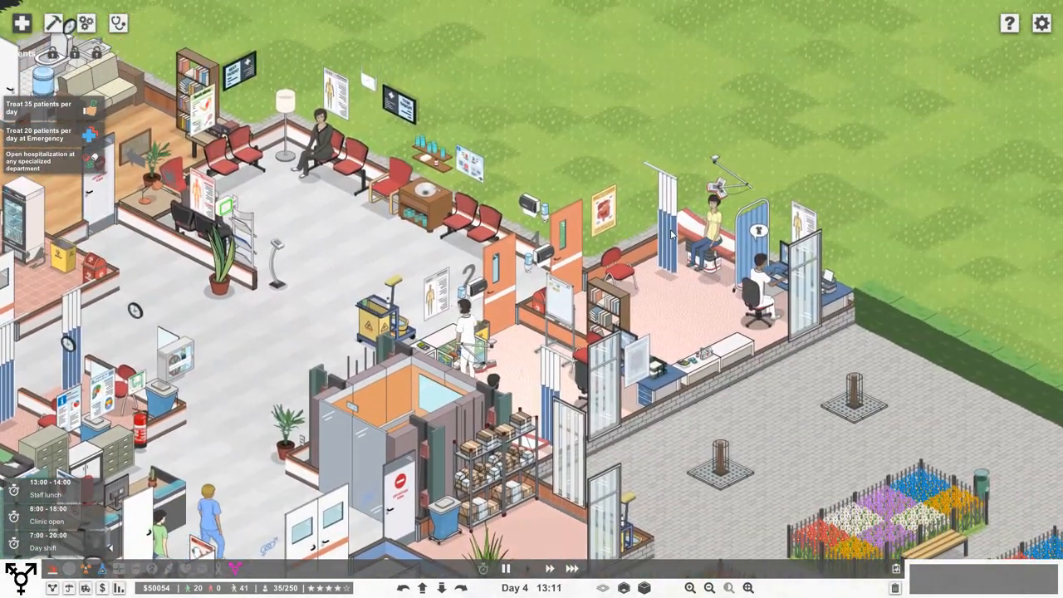
Step: Review a patient's chart and another's Cervicitis diagnosis, then show the insurance contracts
left_click(1018, 311)
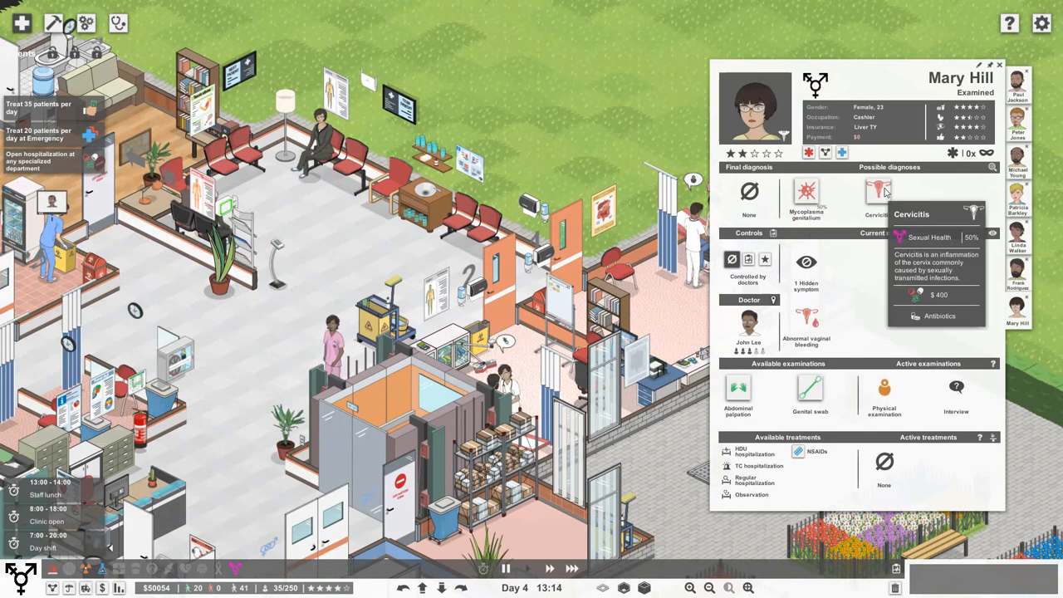
mouse_move(810, 390)
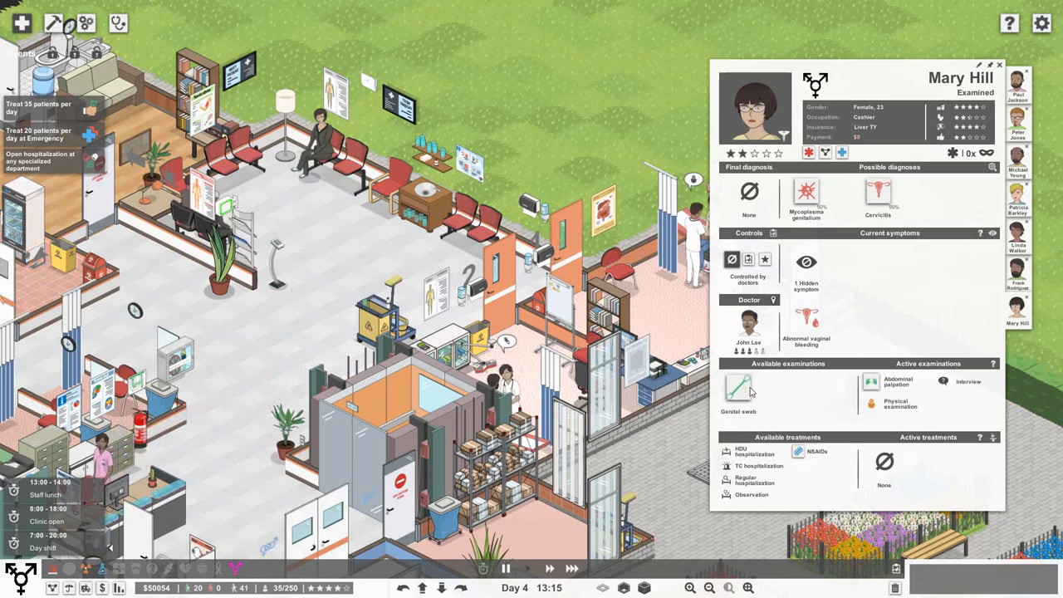
mouse_move(529, 569)
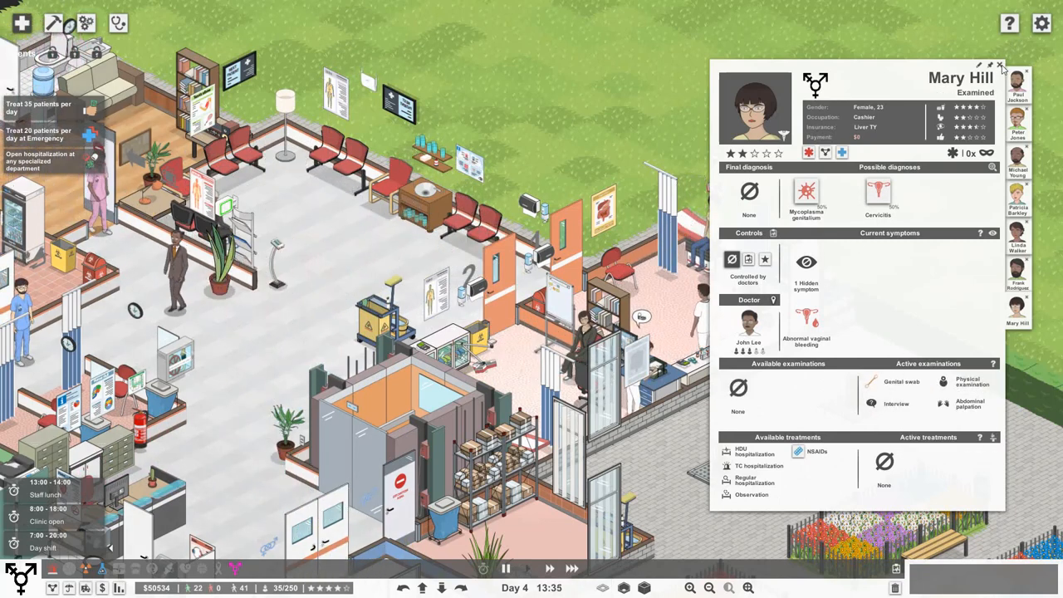
left_click(1001, 66)
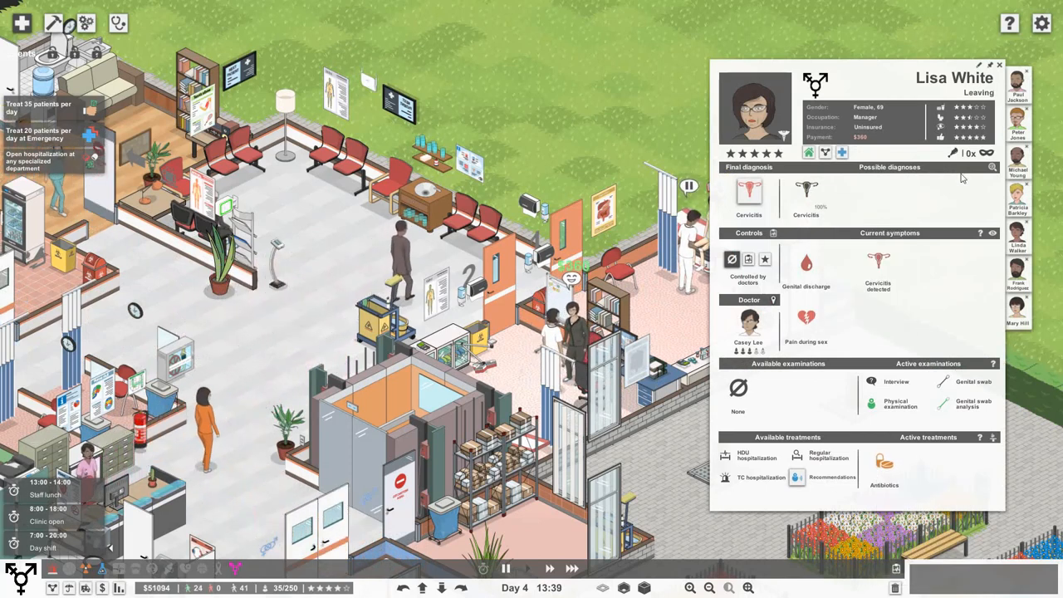
left_click(999, 65)
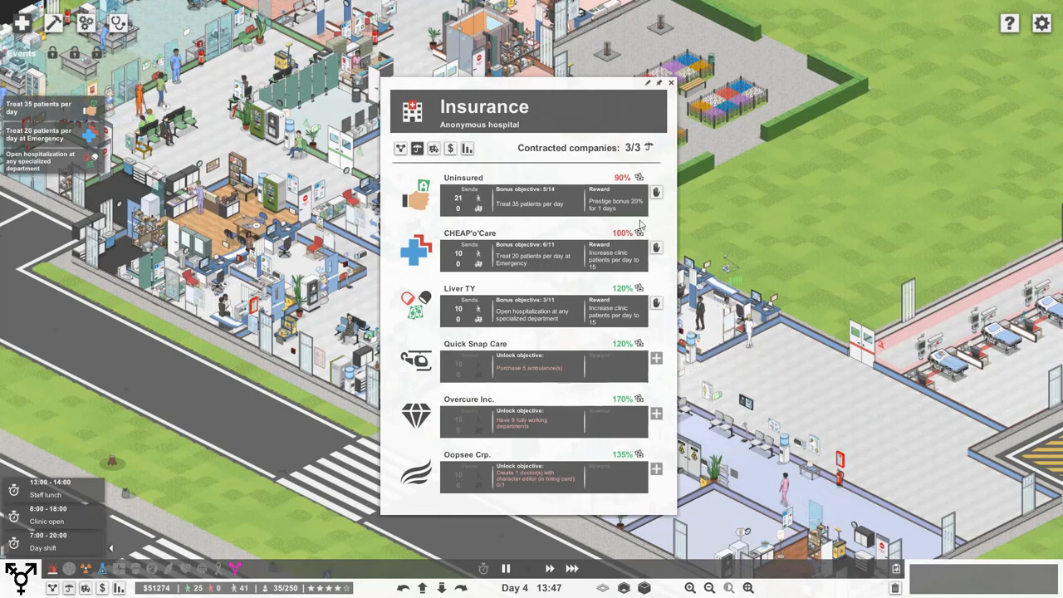
left_click(671, 82)
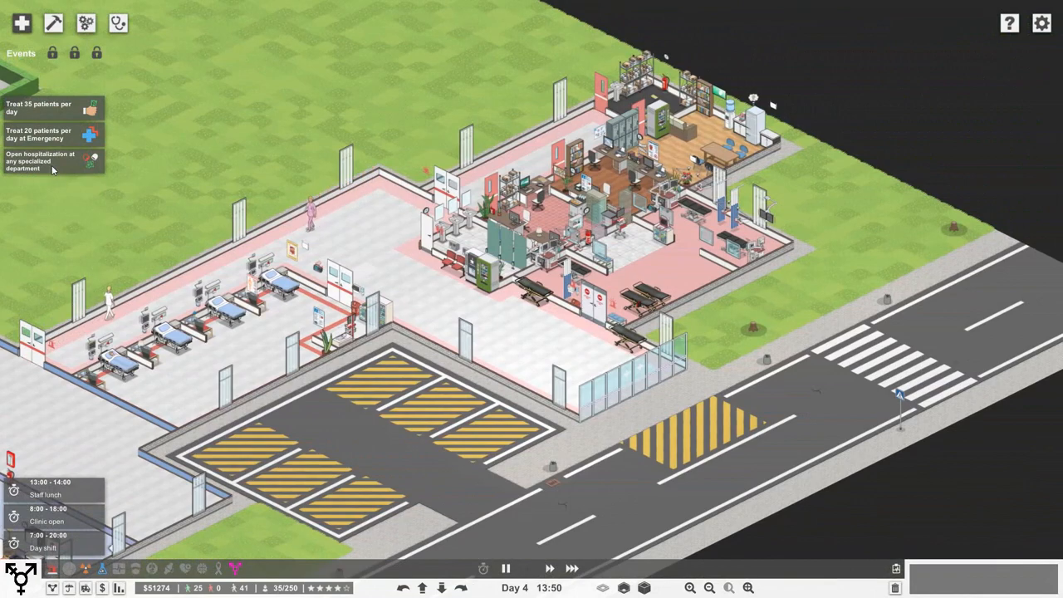
left_click(235, 568)
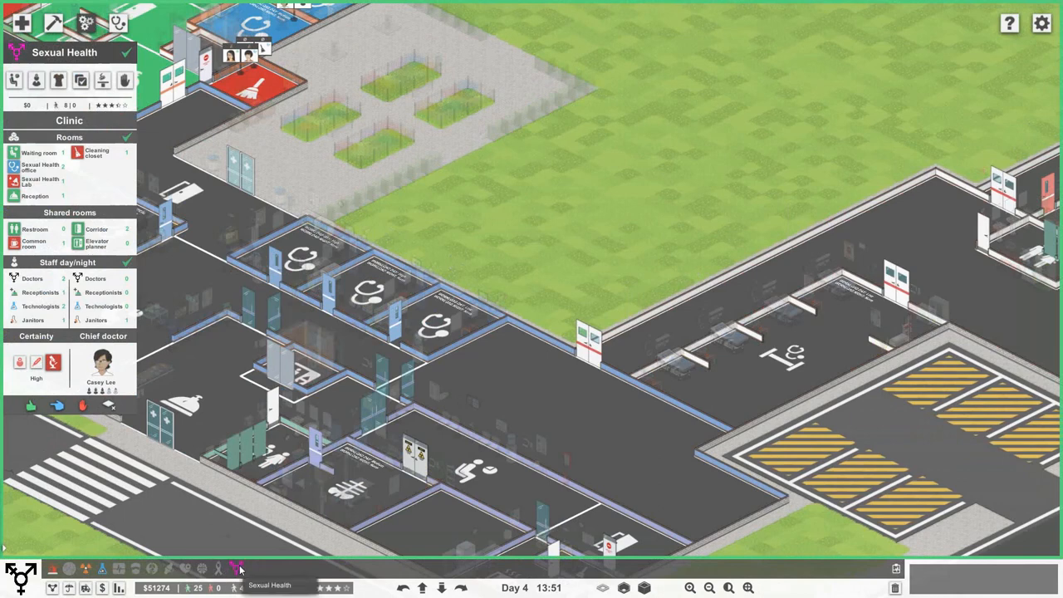
mouse_move(235, 568)
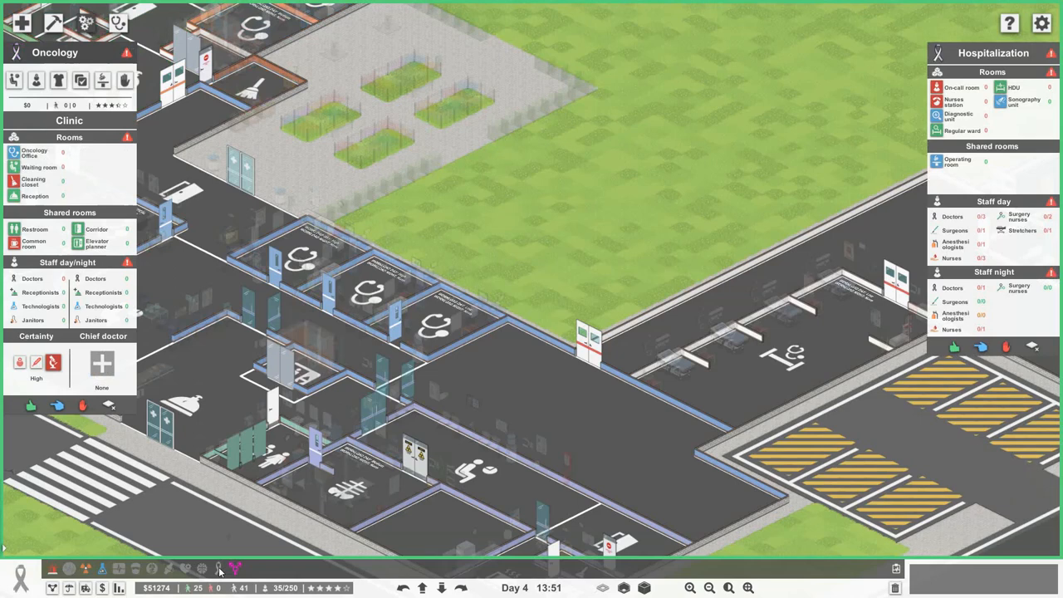
mouse_move(362, 544)
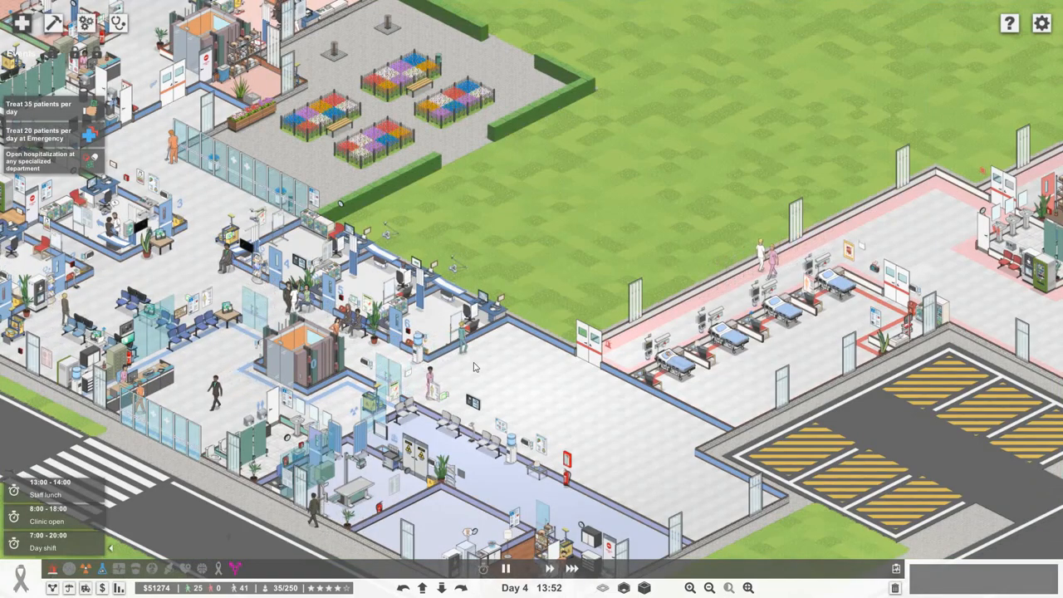
left_click(1018, 344)
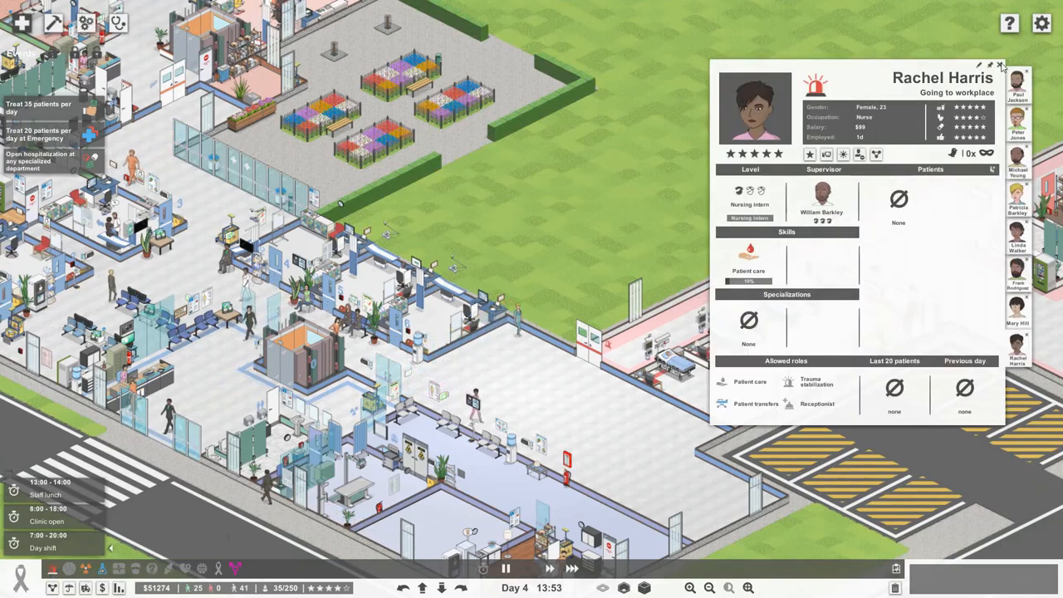
left_click(1000, 66)
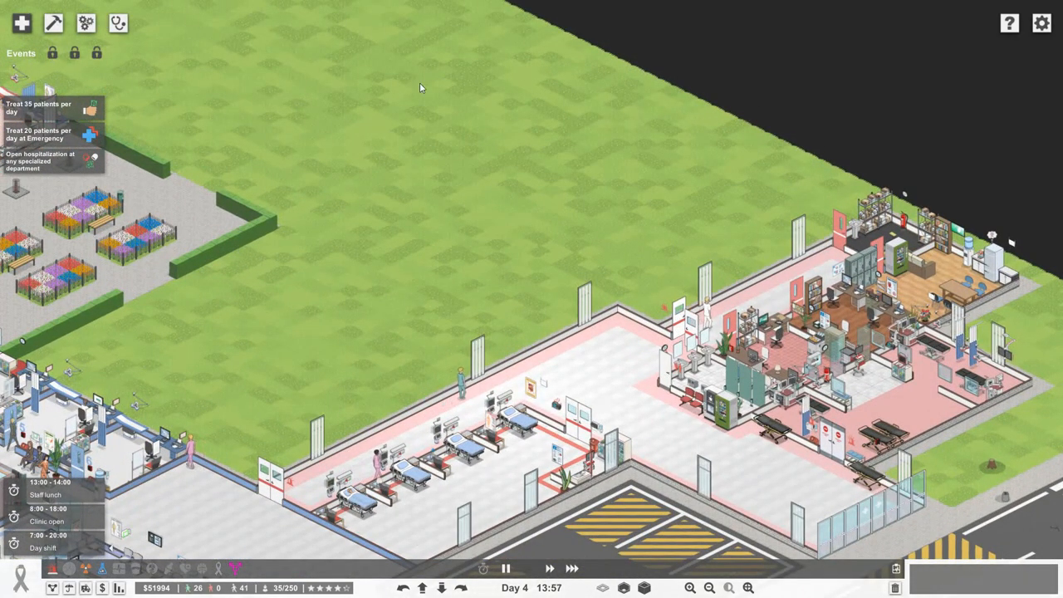
mouse_move(696, 173)
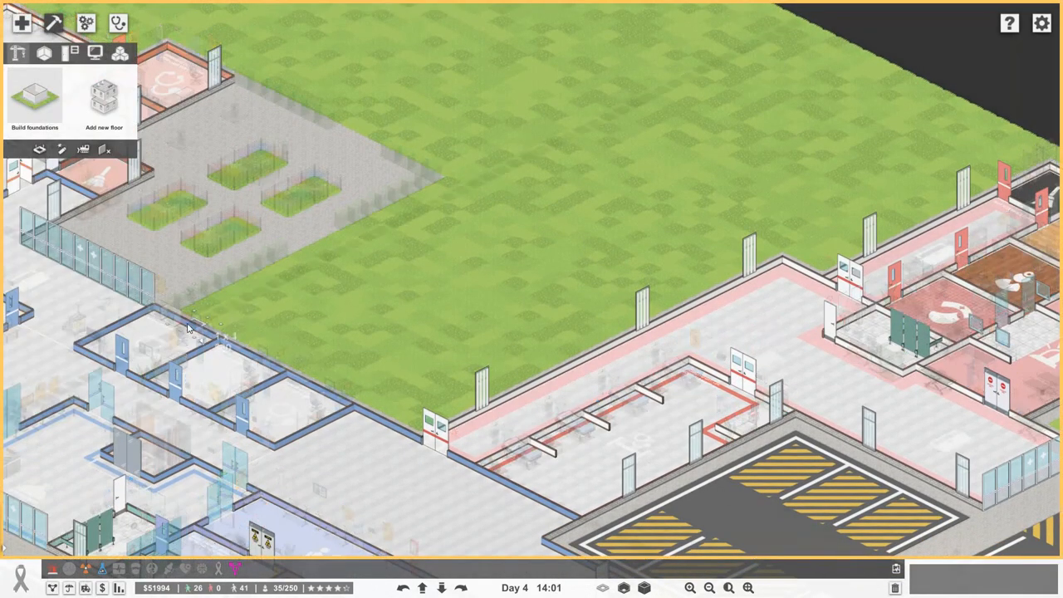
mouse_move(195, 320)
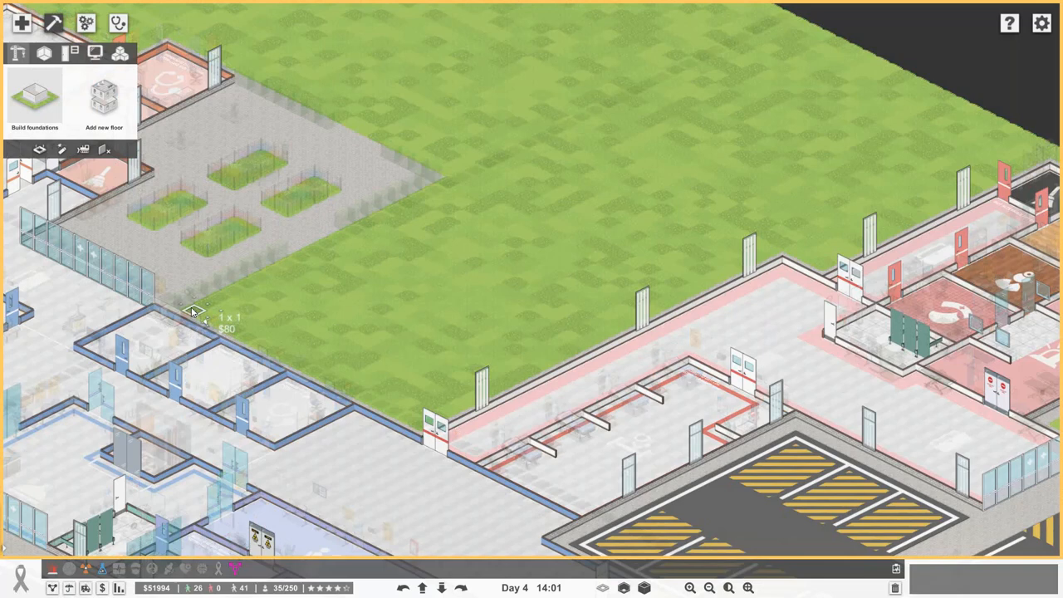
Step: Drag out a 12 by 20 foundation on the lawn beside the flower gardens
left_click_drag(193, 313, 598, 274)
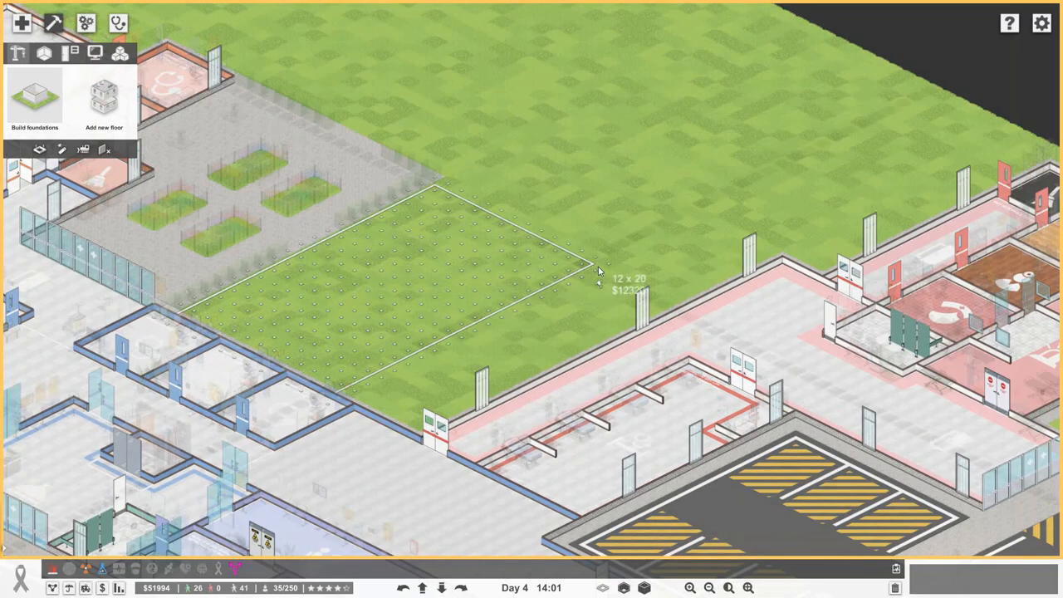
mouse_move(694, 308)
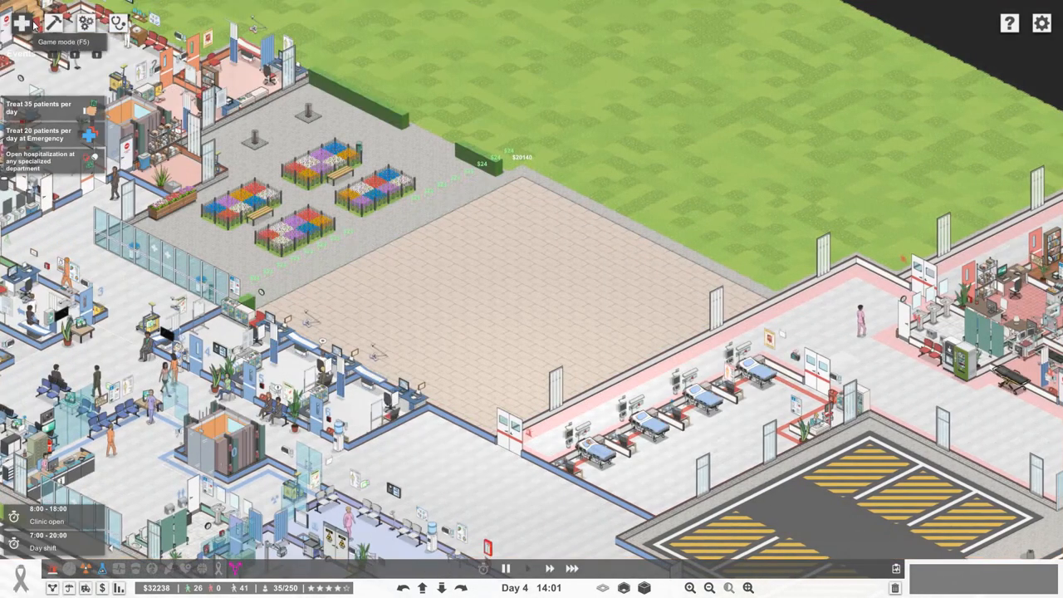
Step: Enclose the new foundation with coloured white-striped walls and browse outdoor decoration objects
left_click(21, 23)
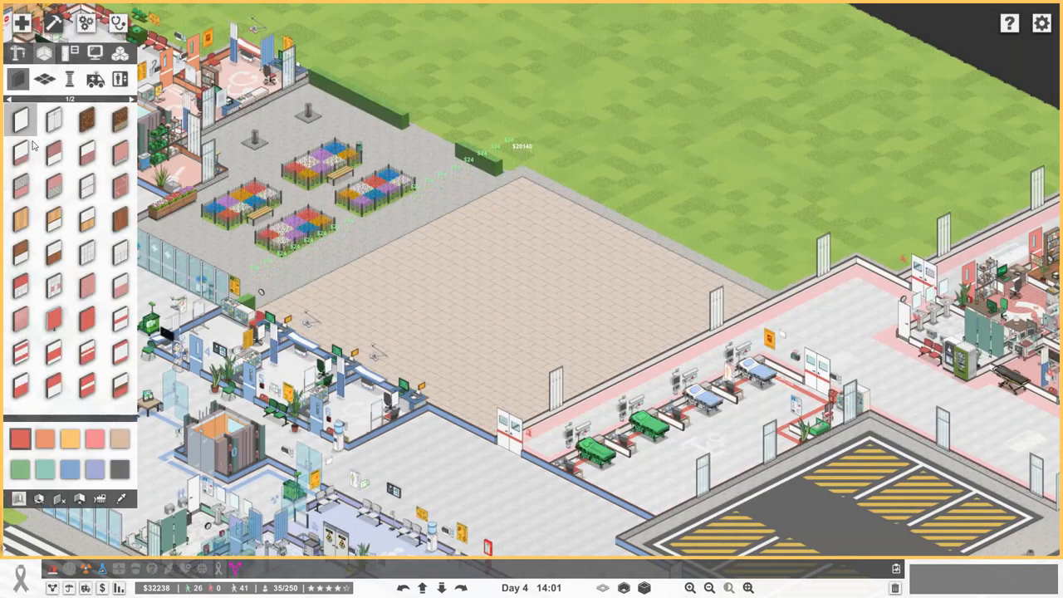
mouse_move(88, 385)
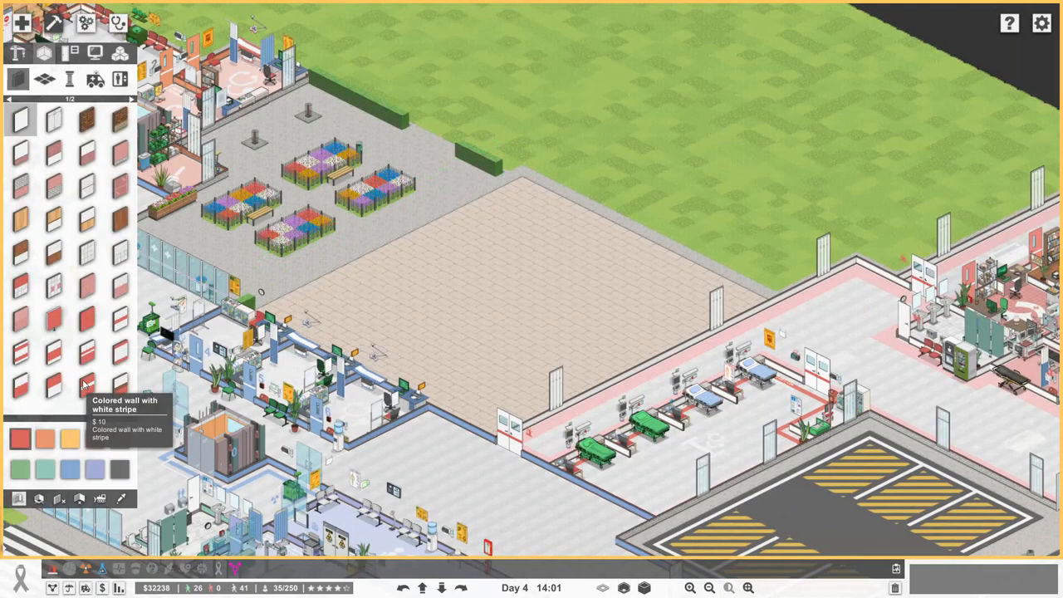
left_click(95, 470)
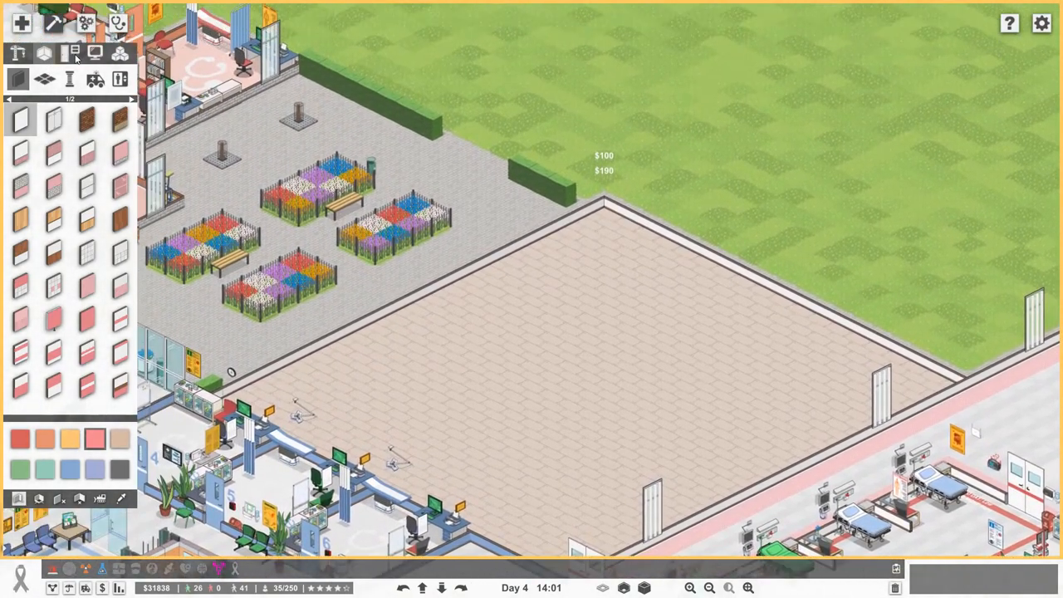
left_click(95, 78)
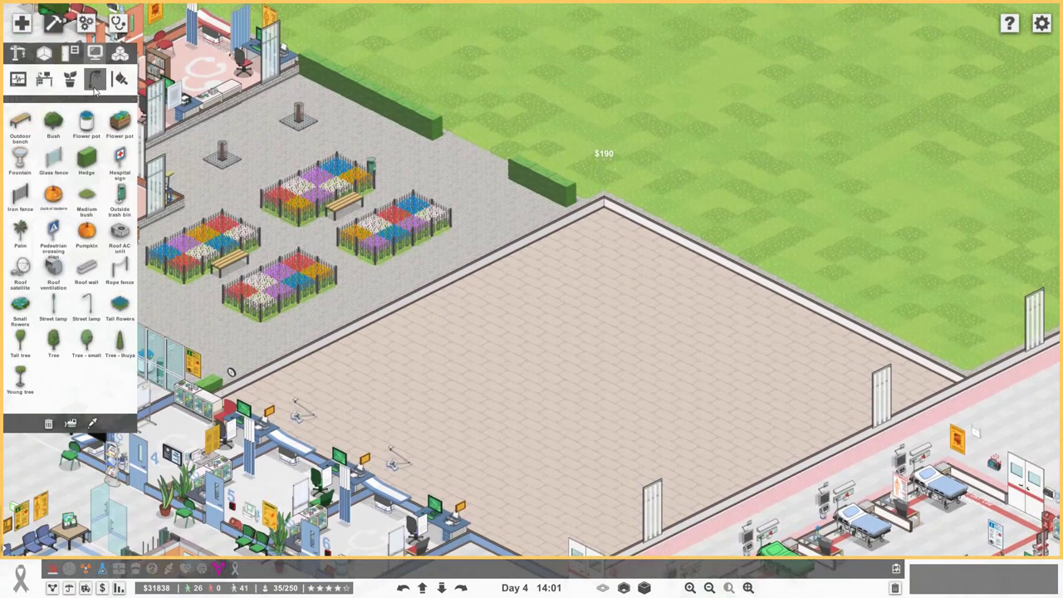
left_click(86, 158)
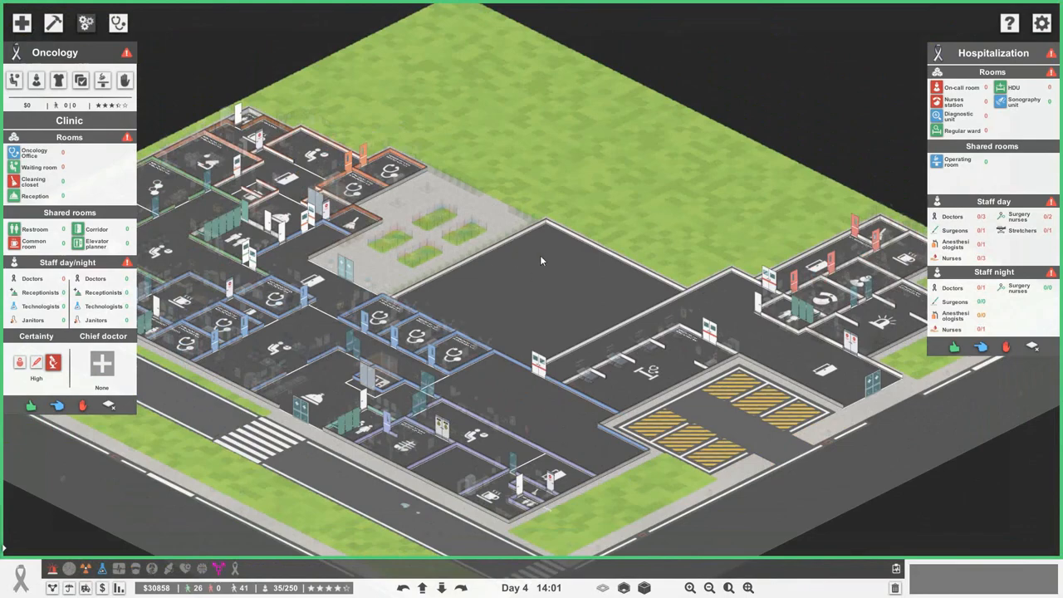
mouse_move(590, 338)
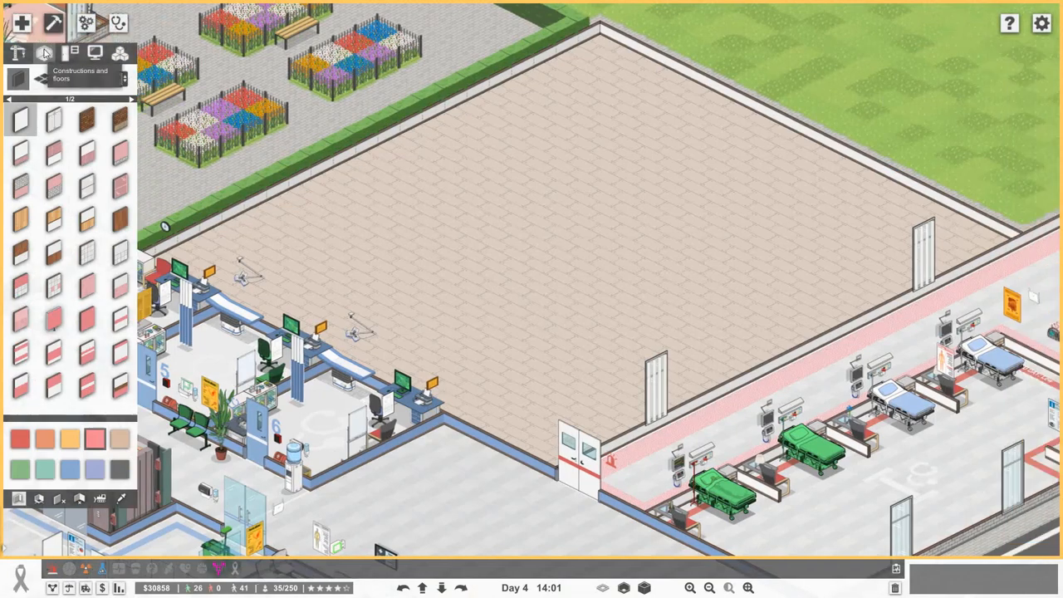
Step: Begin laying out the Oncology waiting room, reception, restroom and office zones in the new wing
left_click(44, 54)
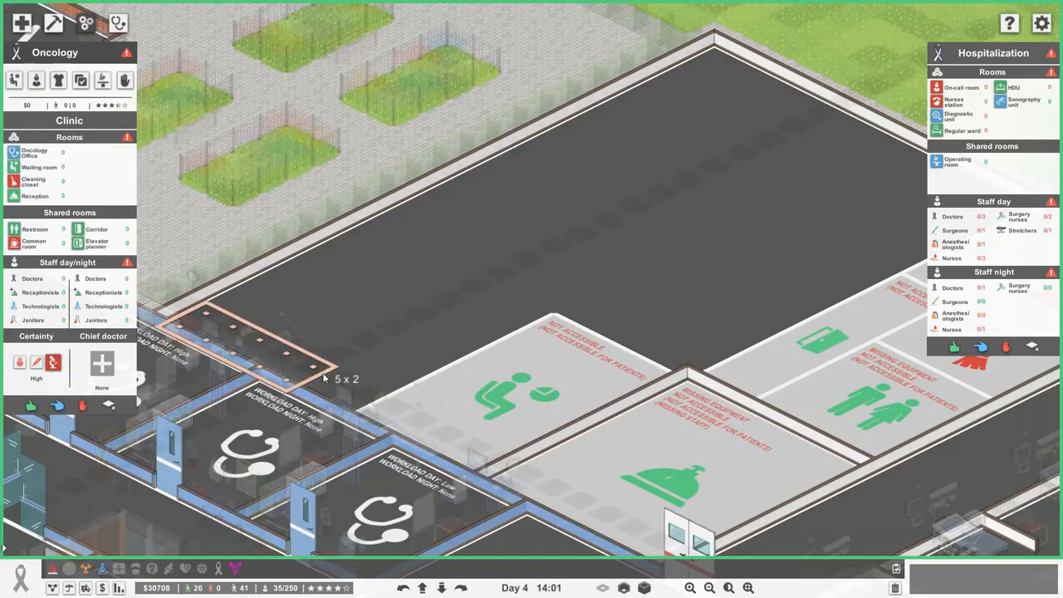
mouse_move(307, 320)
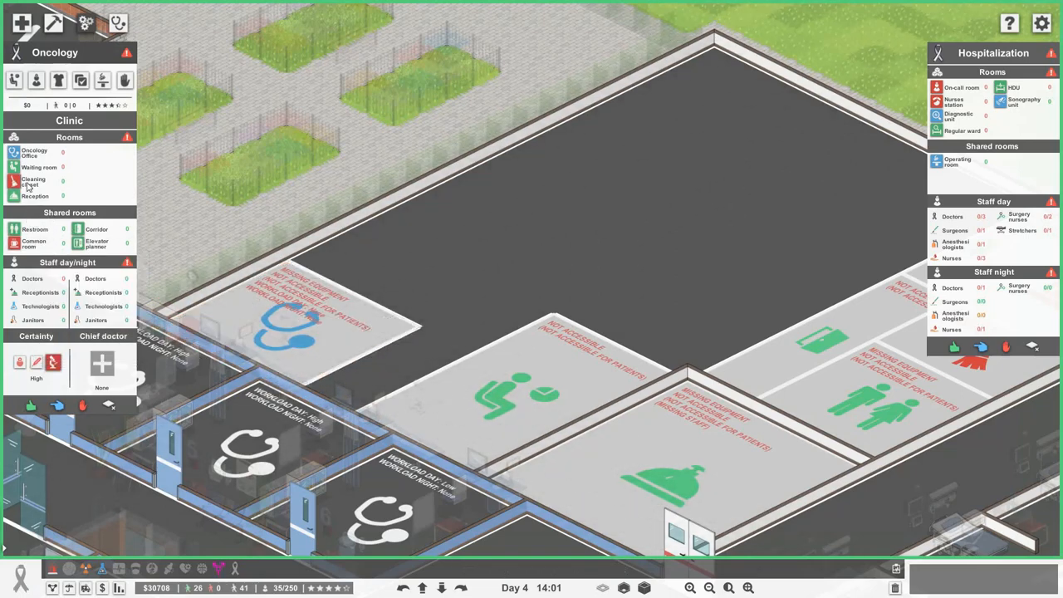
mouse_move(540, 324)
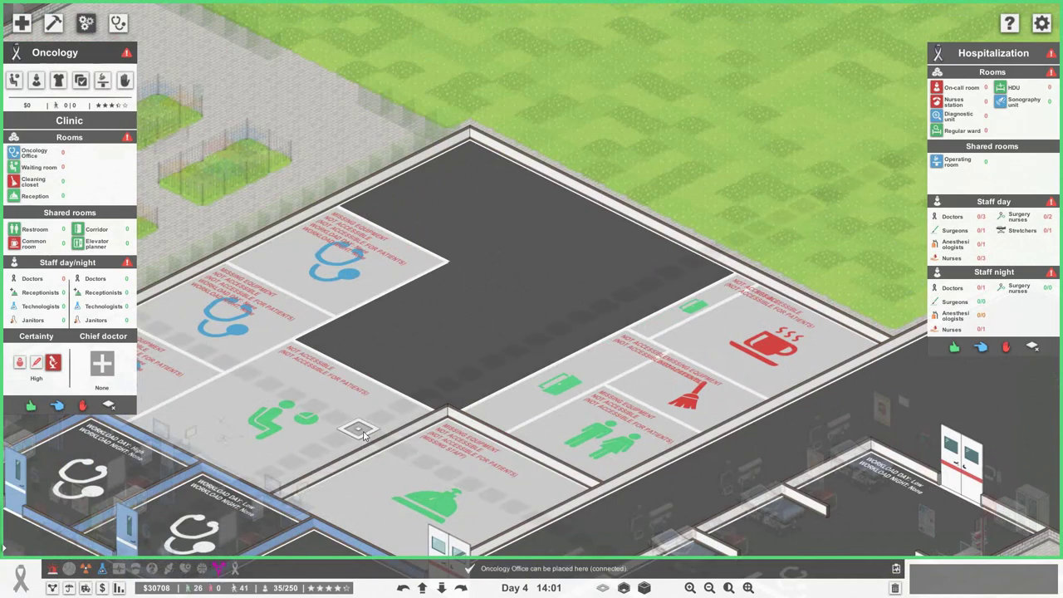
mouse_move(558, 306)
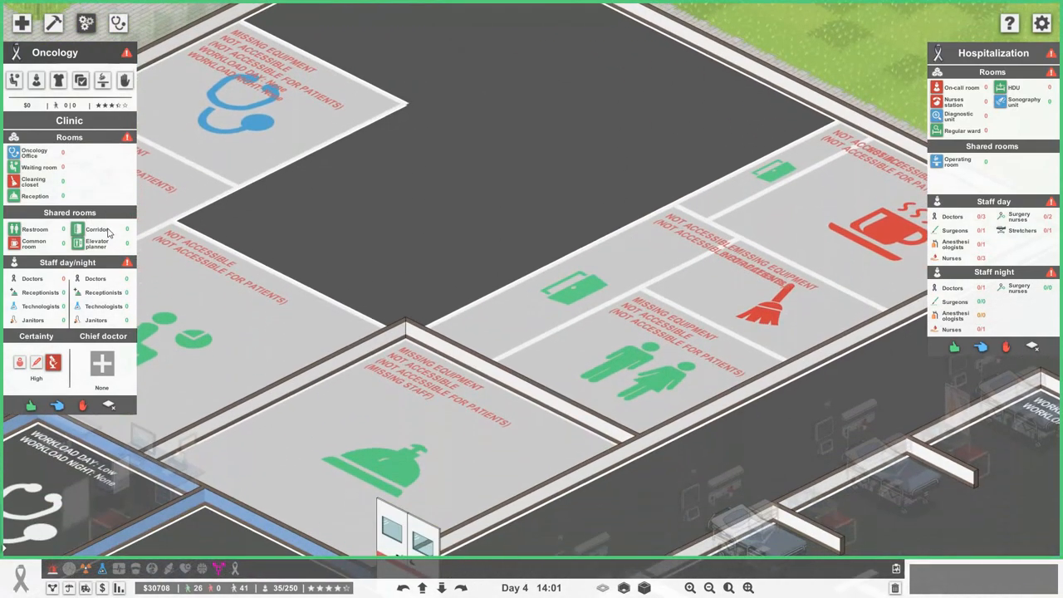
mouse_move(196, 307)
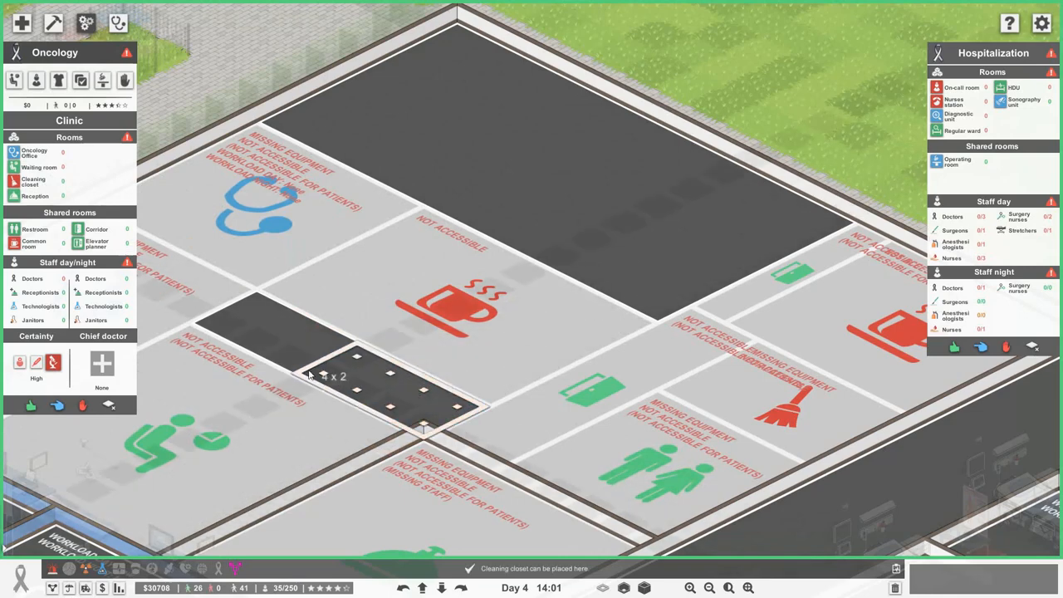
mouse_move(390, 345)
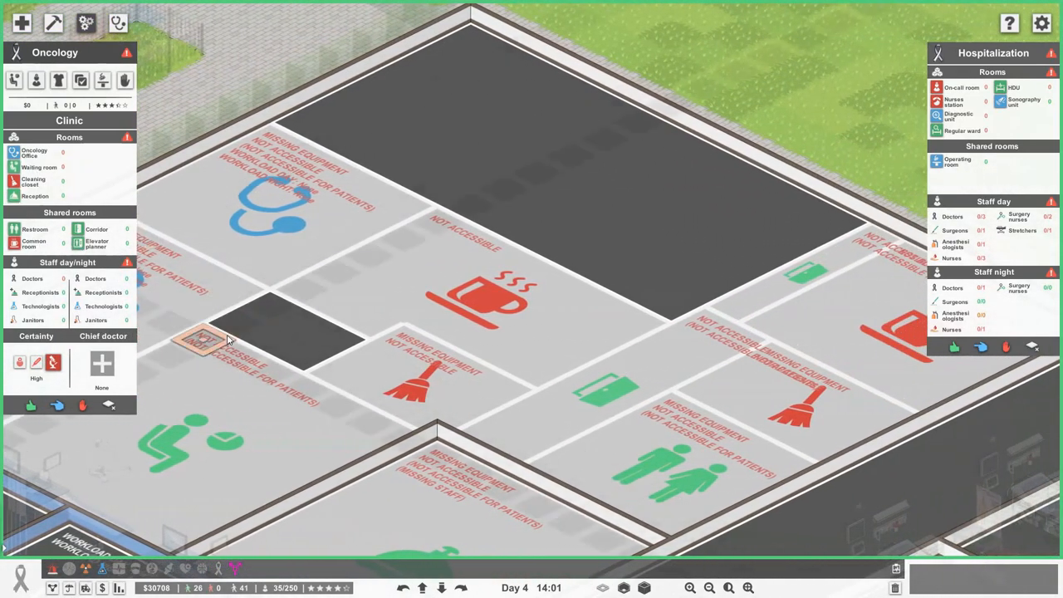
mouse_move(665, 440)
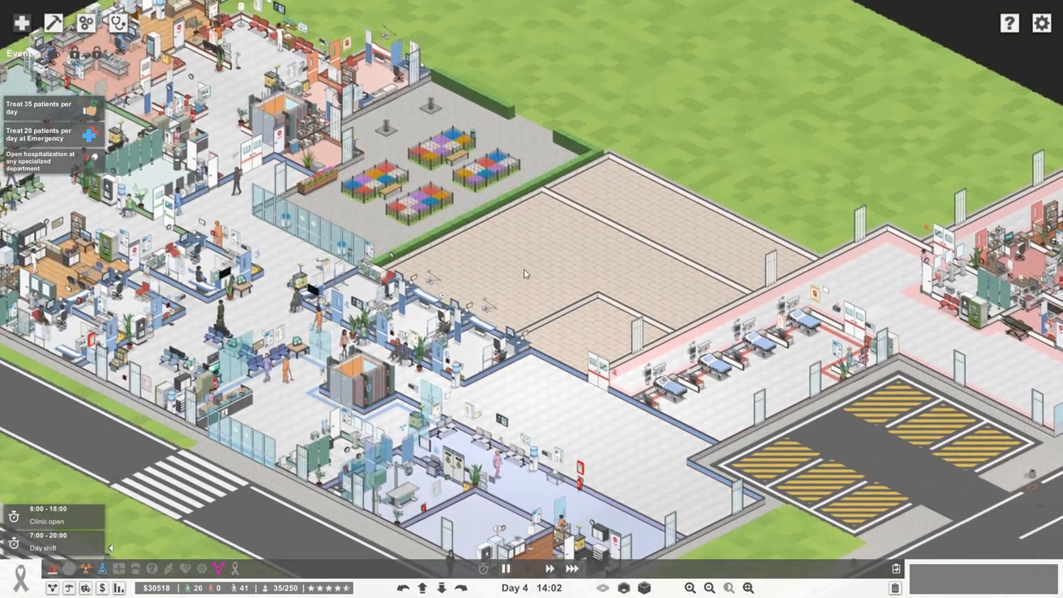
Step: Review patients' charts and order a CRP blood test, paging through available examinations
scroll("down", 3)
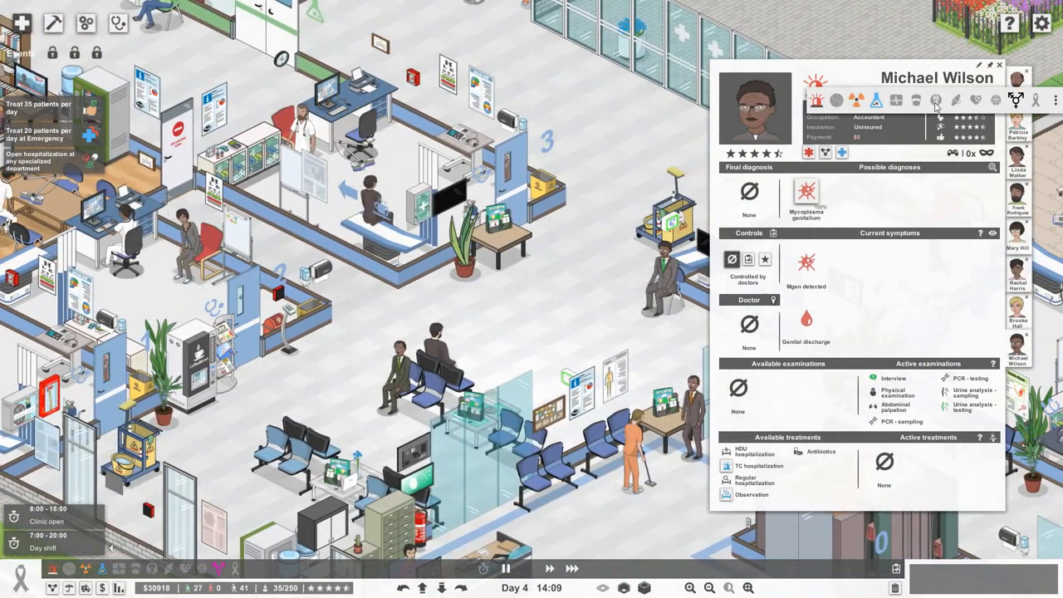
left_click(1000, 64)
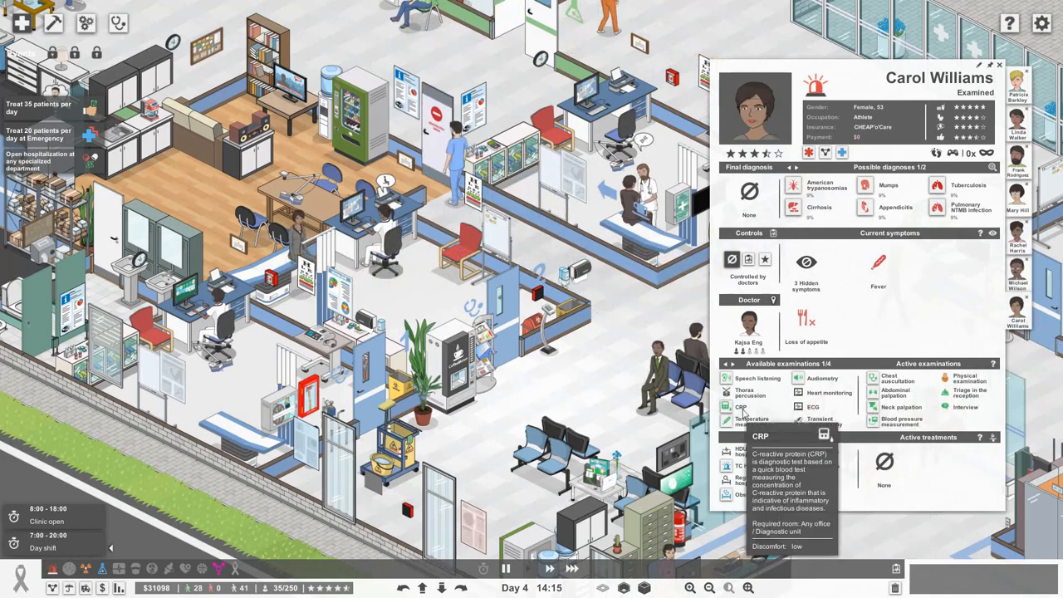
left_click(1000, 64)
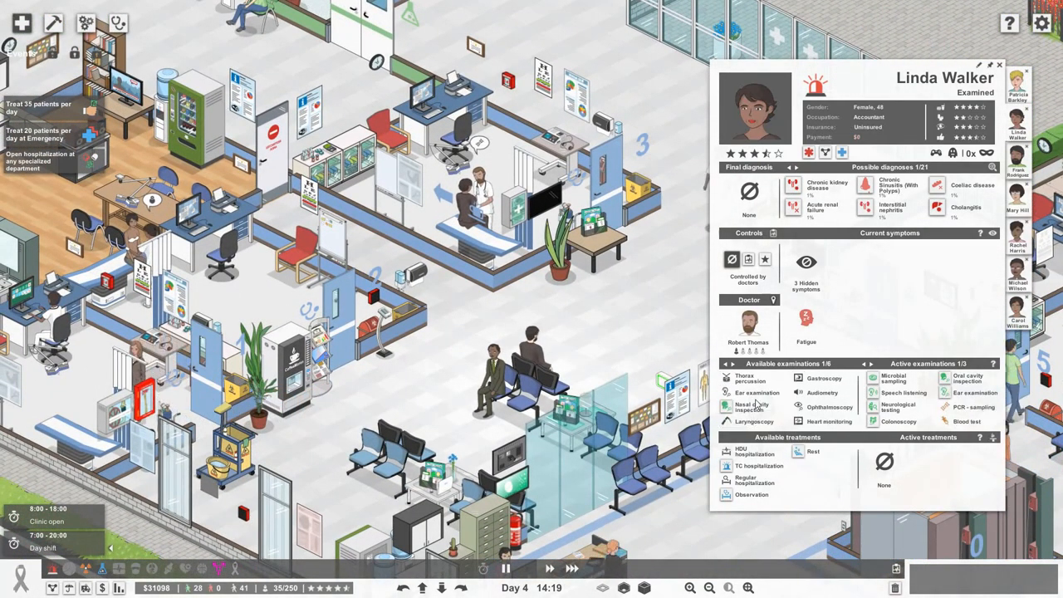
left_click(870, 363)
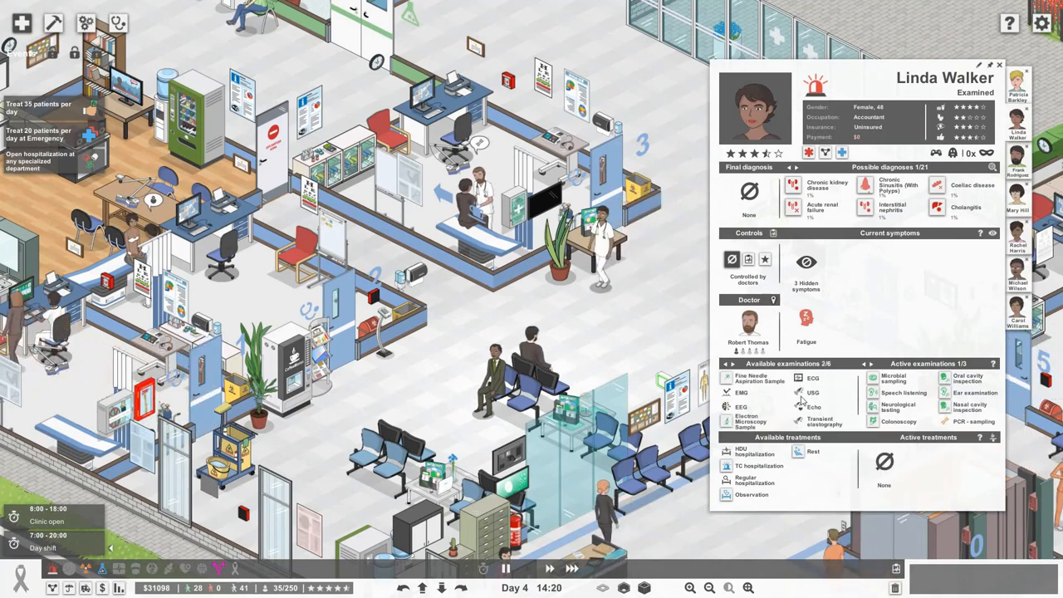
left_click(1000, 65)
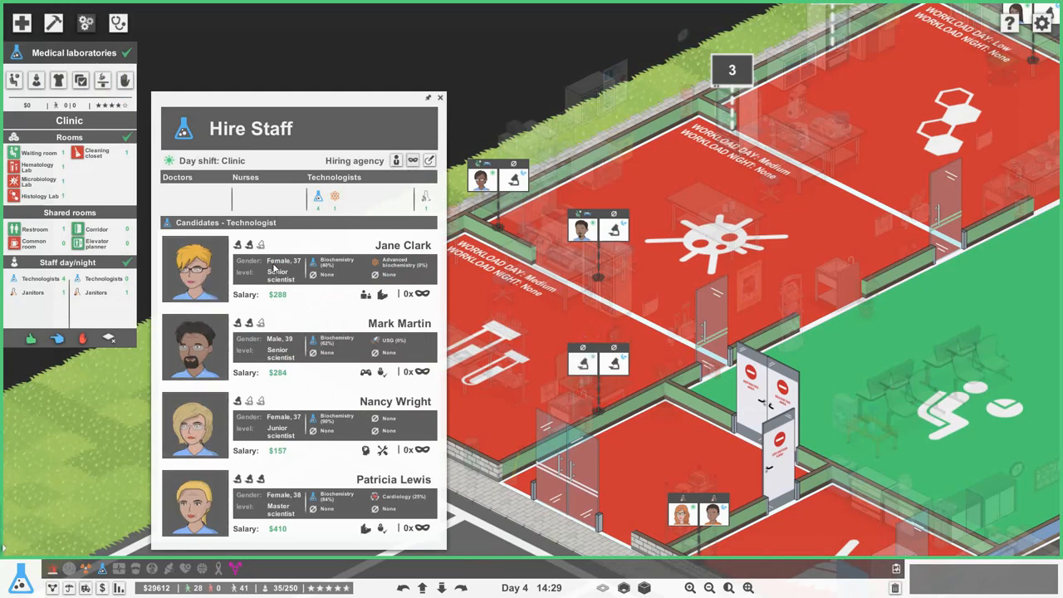
mouse_move(340, 432)
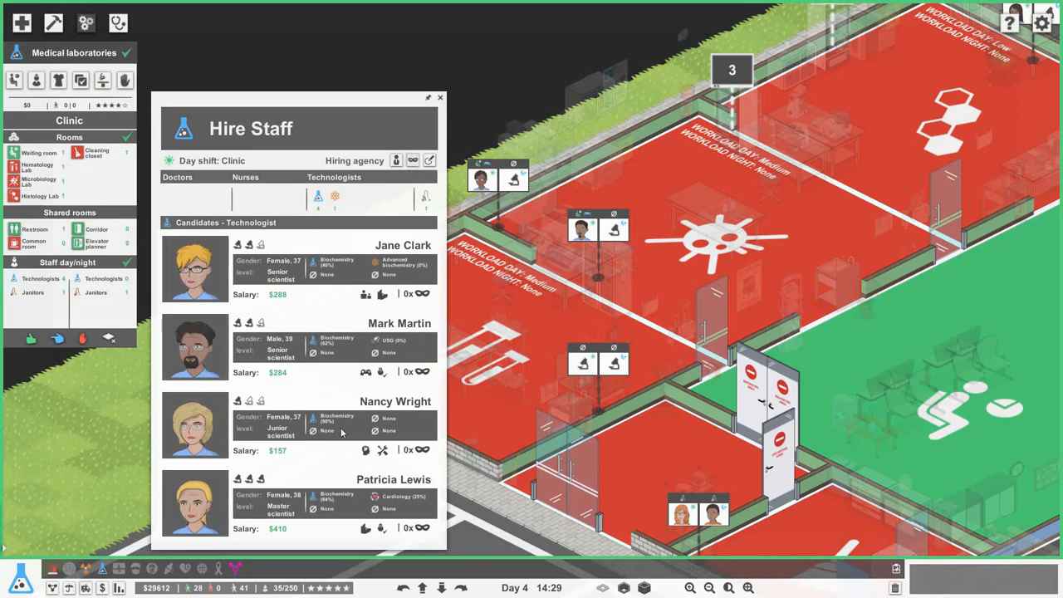
Step: Pick a technologist candidate to hire for the medical laboratories
left_click(439, 97)
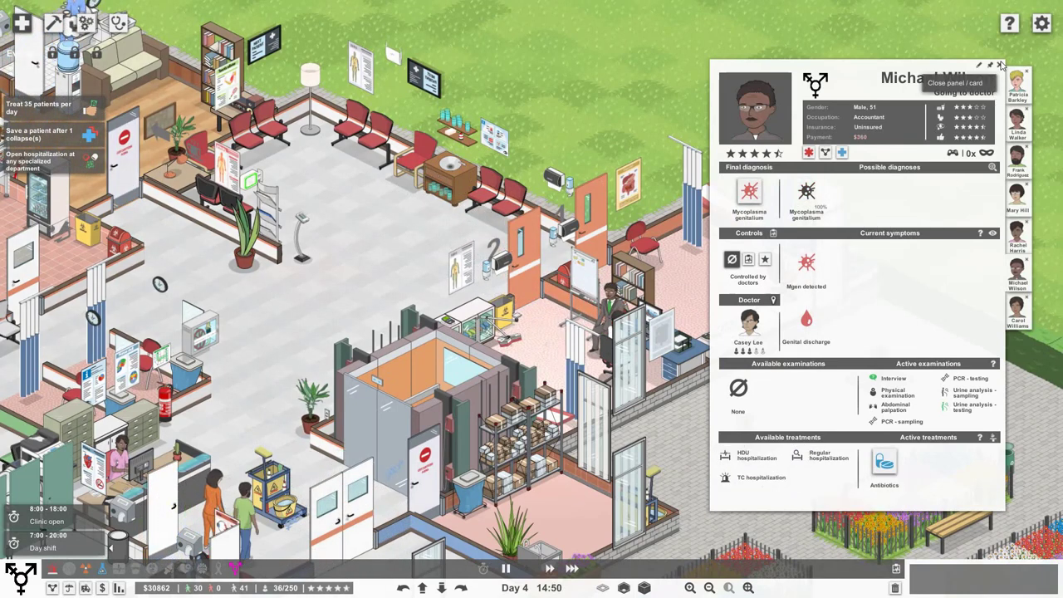
Step: Confirm syphilis for Jennifer Jones and foot contusion for Carol Williams, then resume normal game speed
left_click(1000, 66)
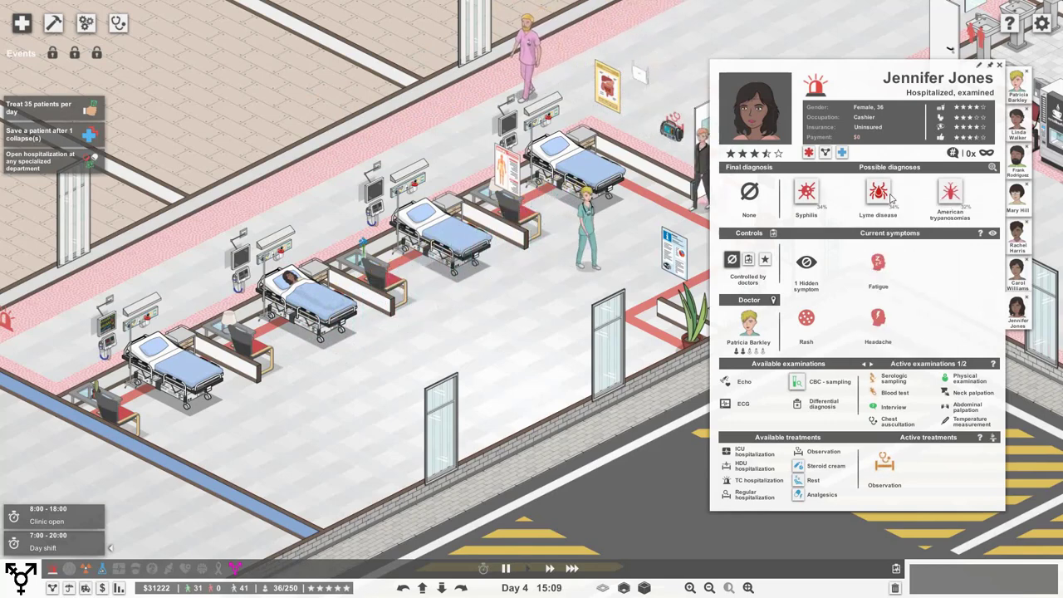
left_click(805, 191)
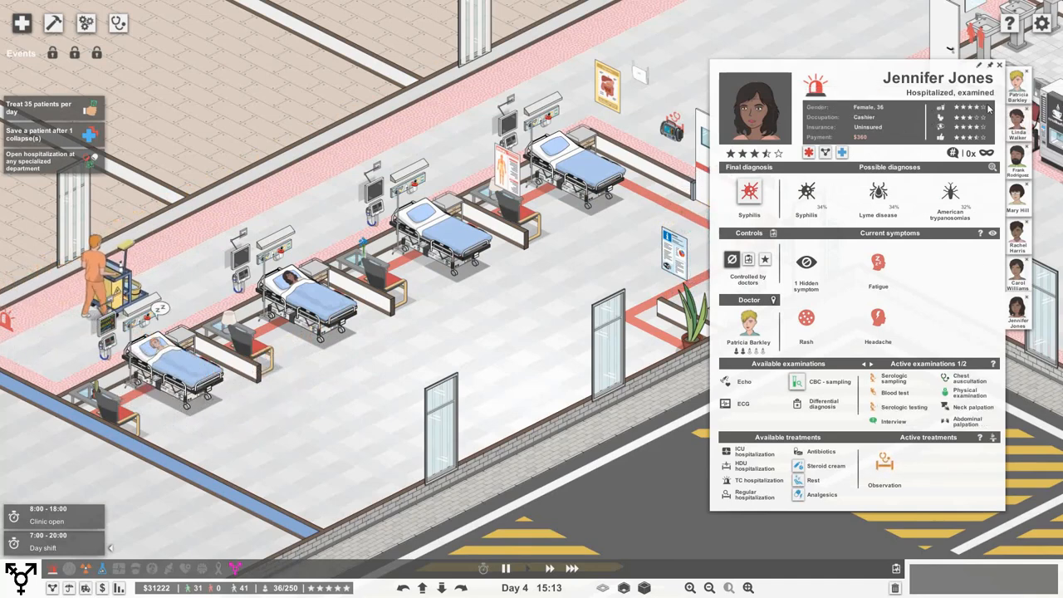
left_click(1000, 65)
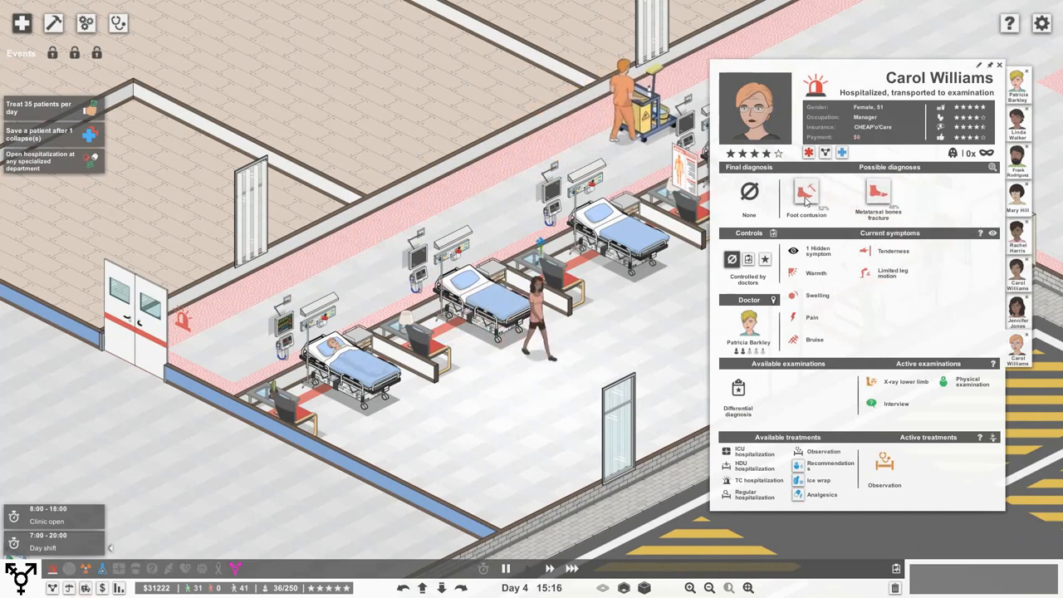
left_click(807, 192)
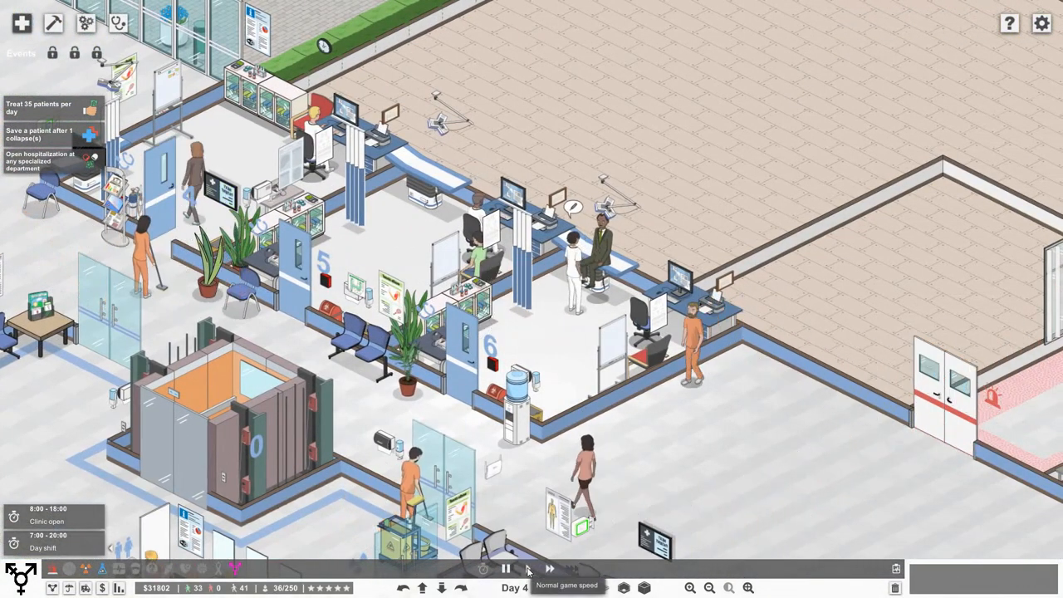
left_click(549, 568)
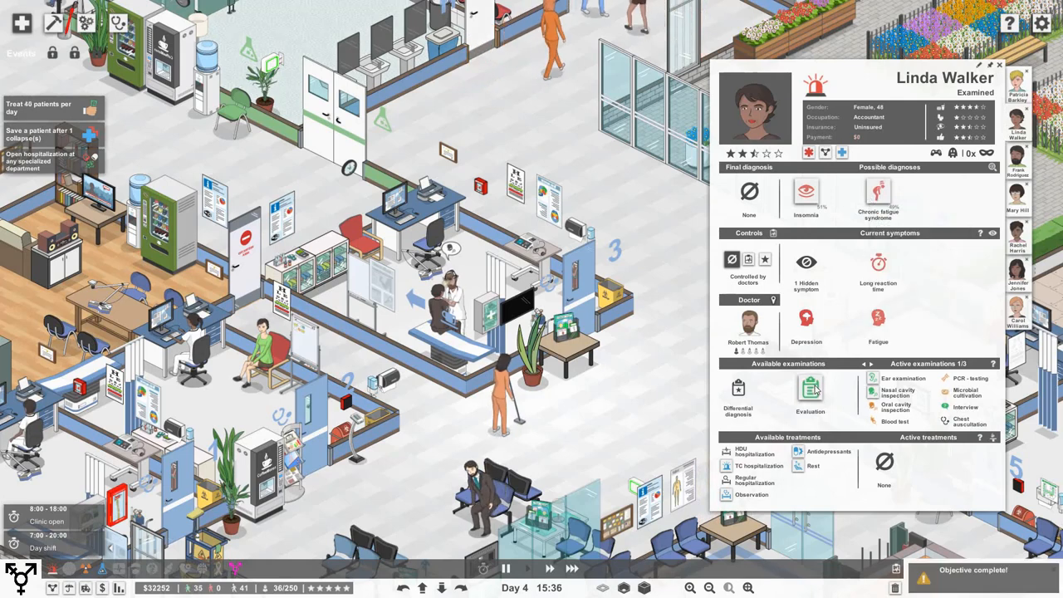
mouse_move(878, 196)
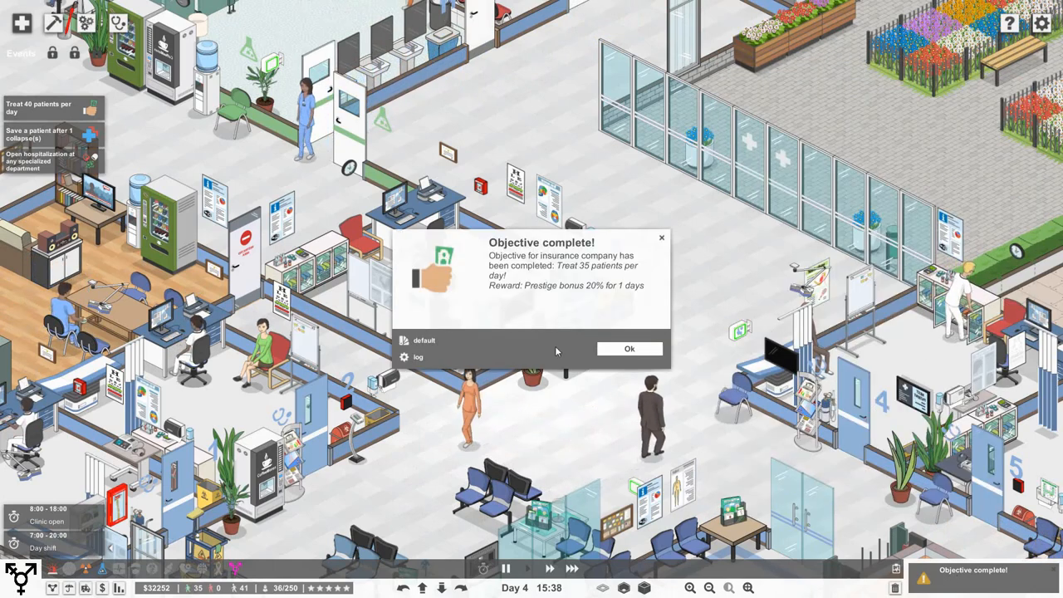
mouse_move(662, 242)
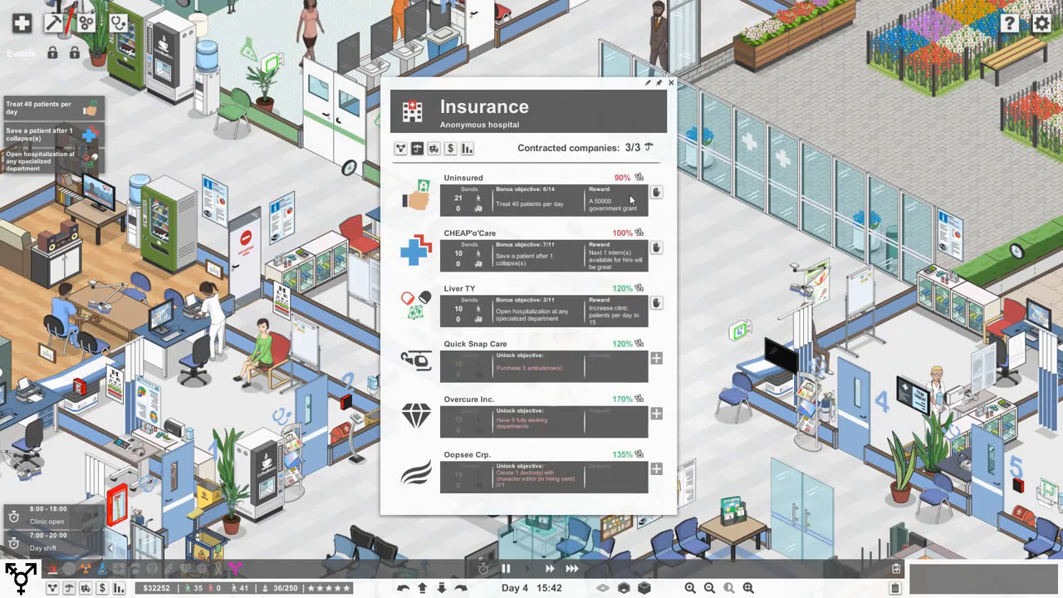
Step: Close the insurance overview after acknowledging the completed Treat 35 patients objective
left_click(671, 83)
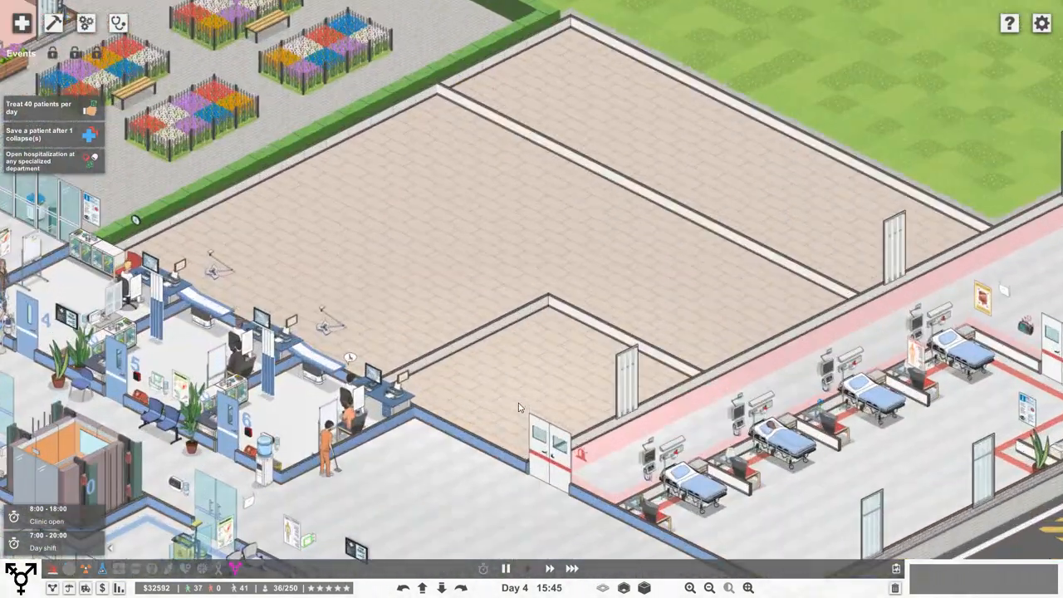
Step: Draw pink walls around each planned room on the empty lot
left_click(63, 22)
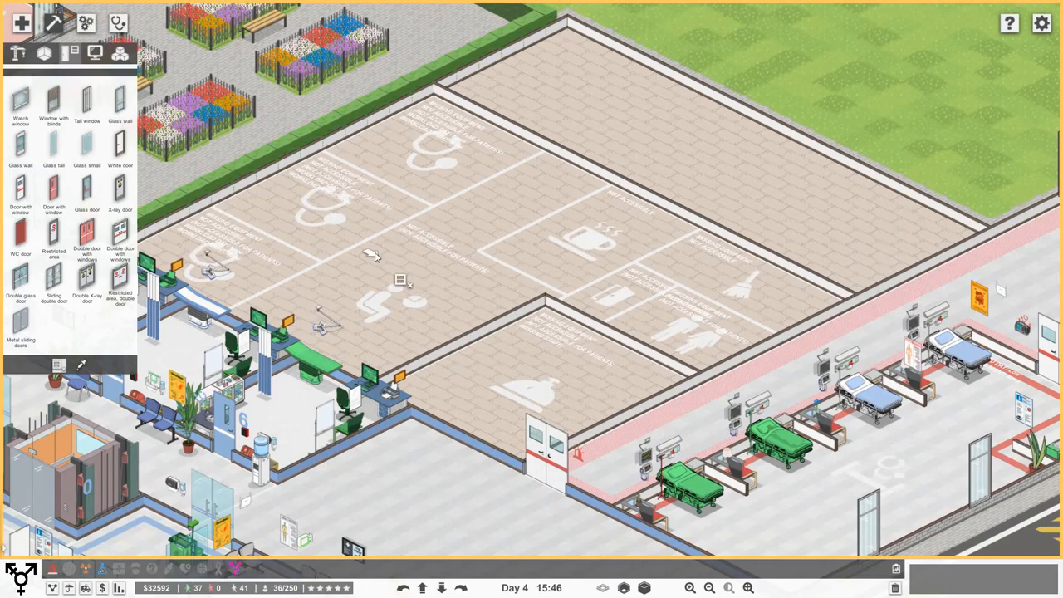
left_click(43, 54)
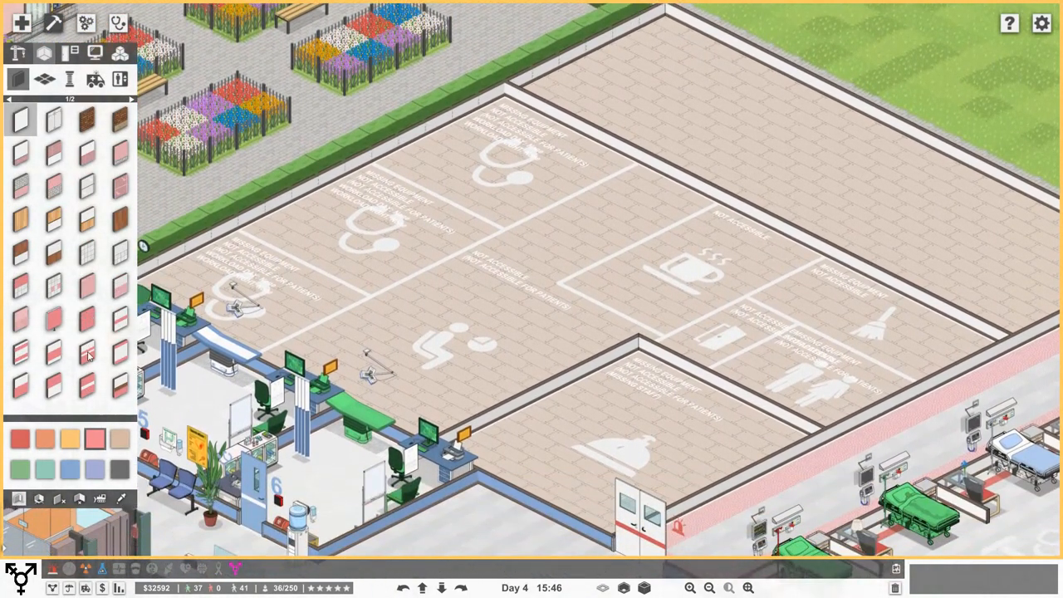
left_click(87, 352)
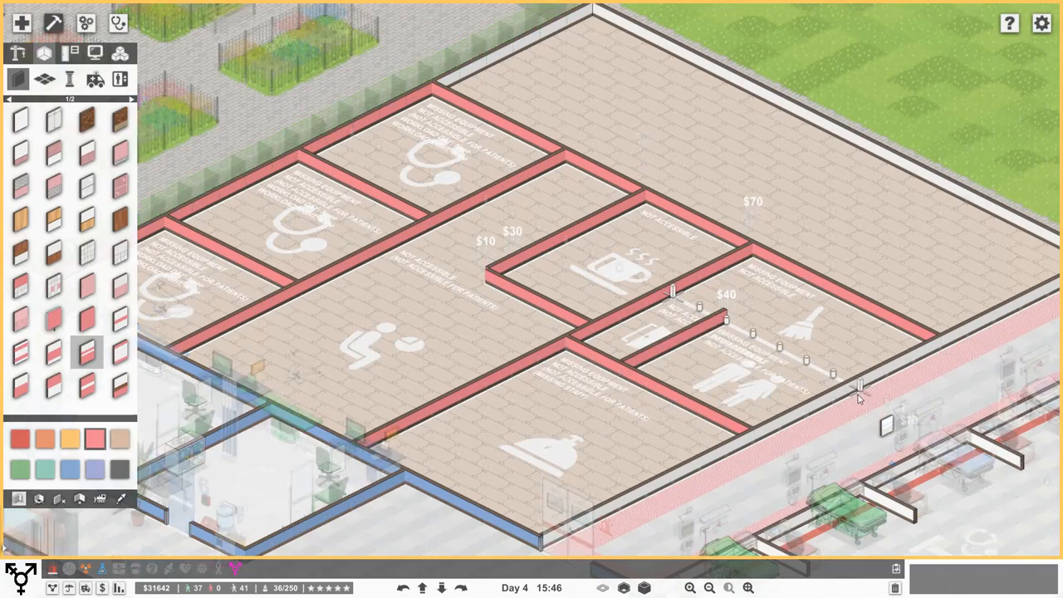
left_click(44, 79)
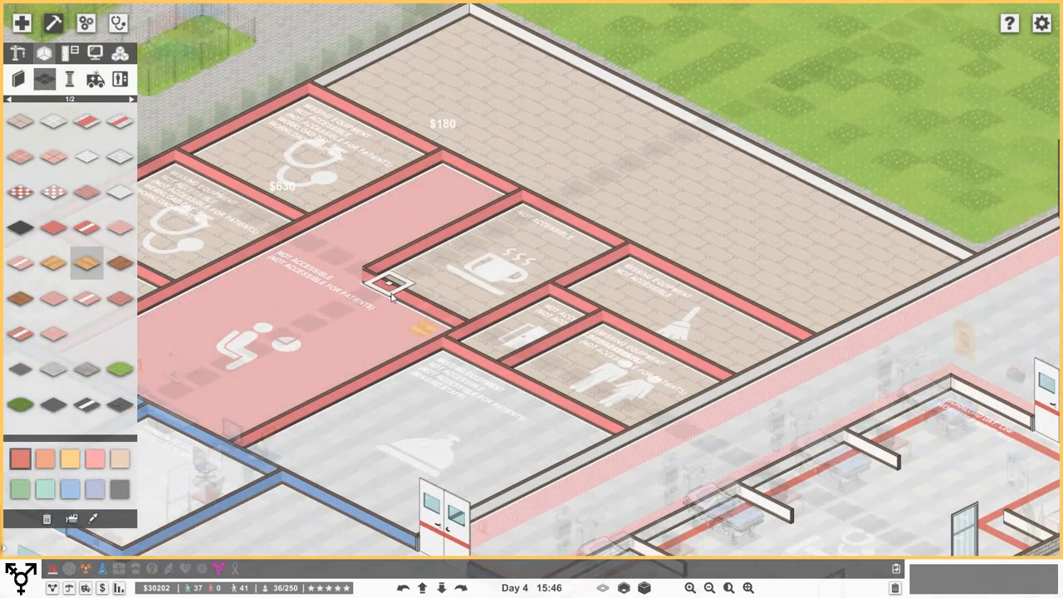
Step: Lay wooden flooring in the coffee room and floor the remaining small rooms
left_click(524, 349)
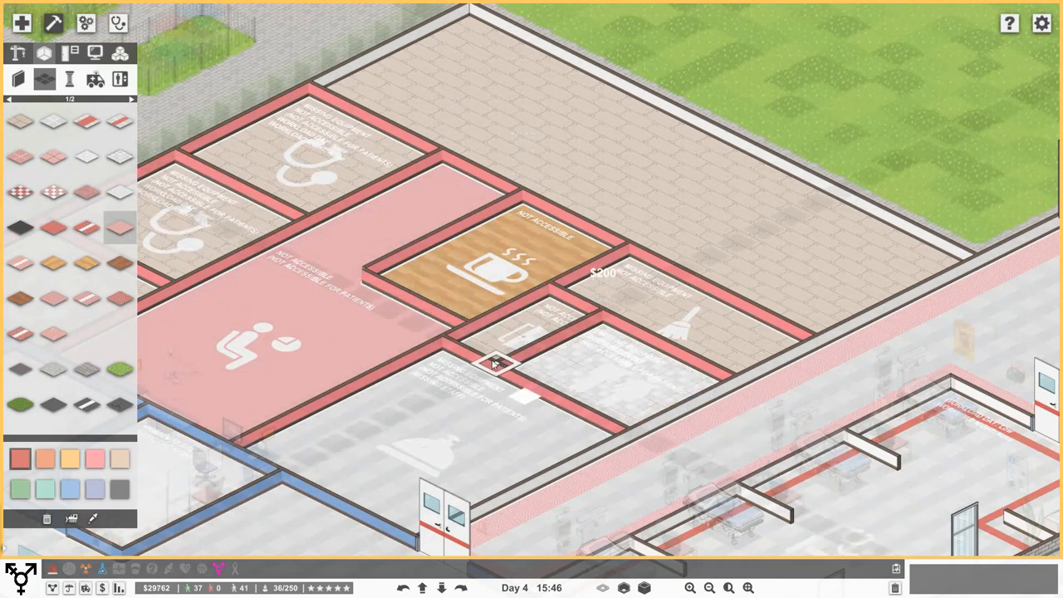
left_click(498, 364)
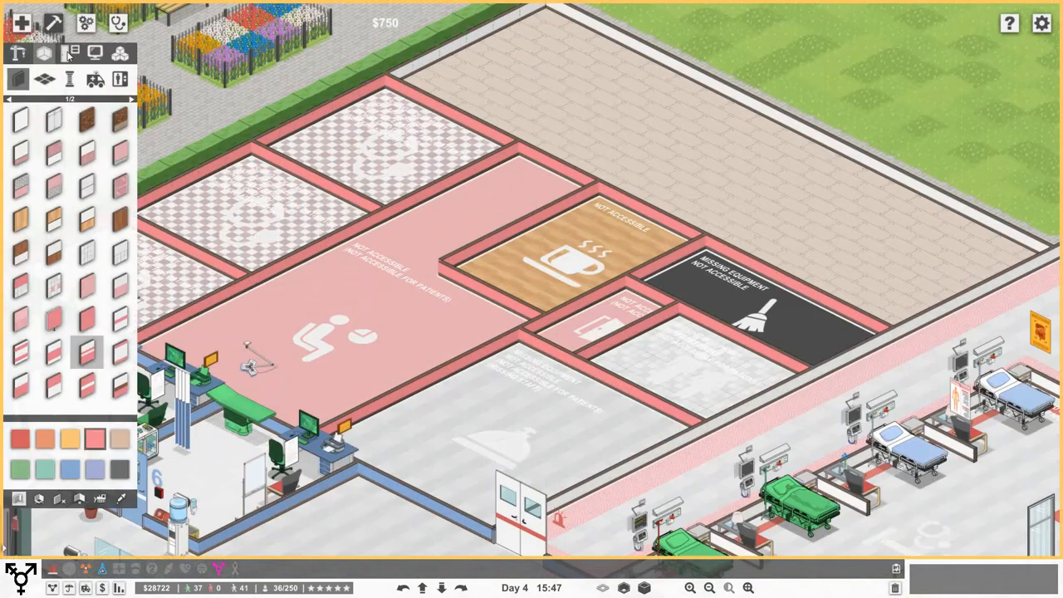
Step: Place doors into the new rooms, including double doors into the waiting area
left_click(44, 53)
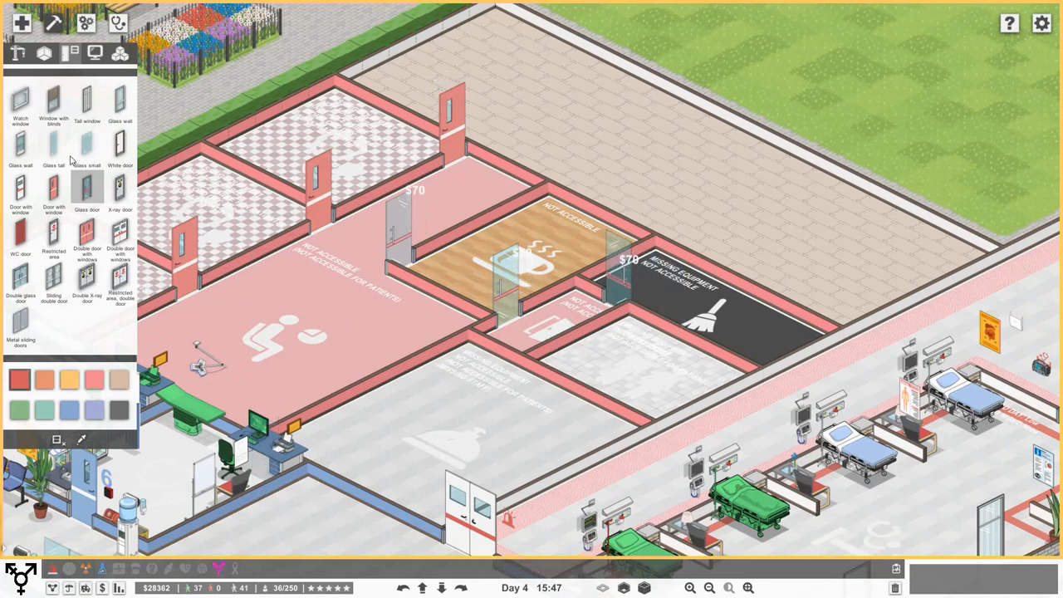
scroll("down", 3)
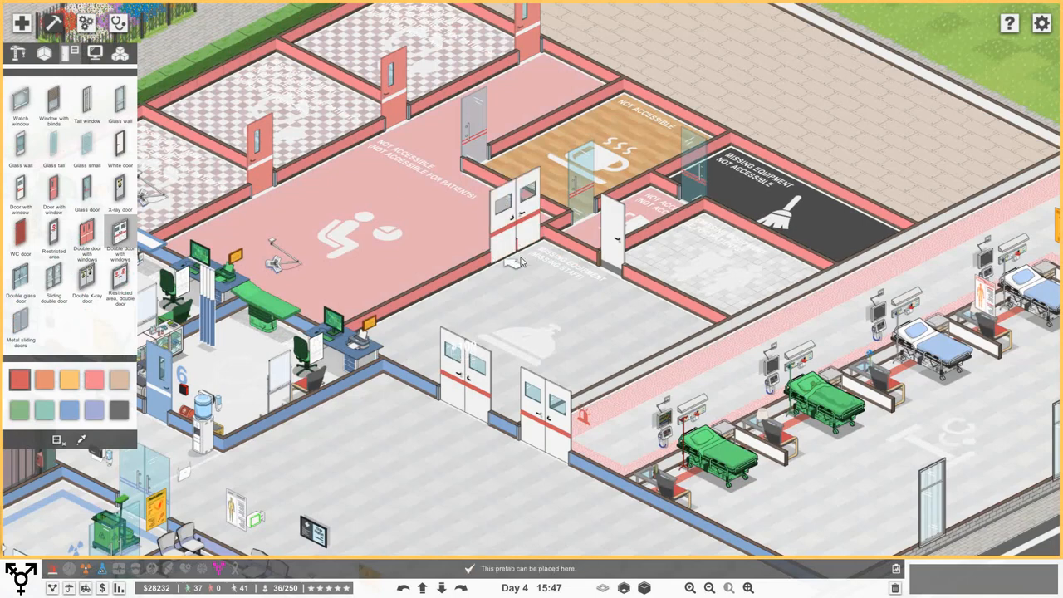
left_click(499, 232)
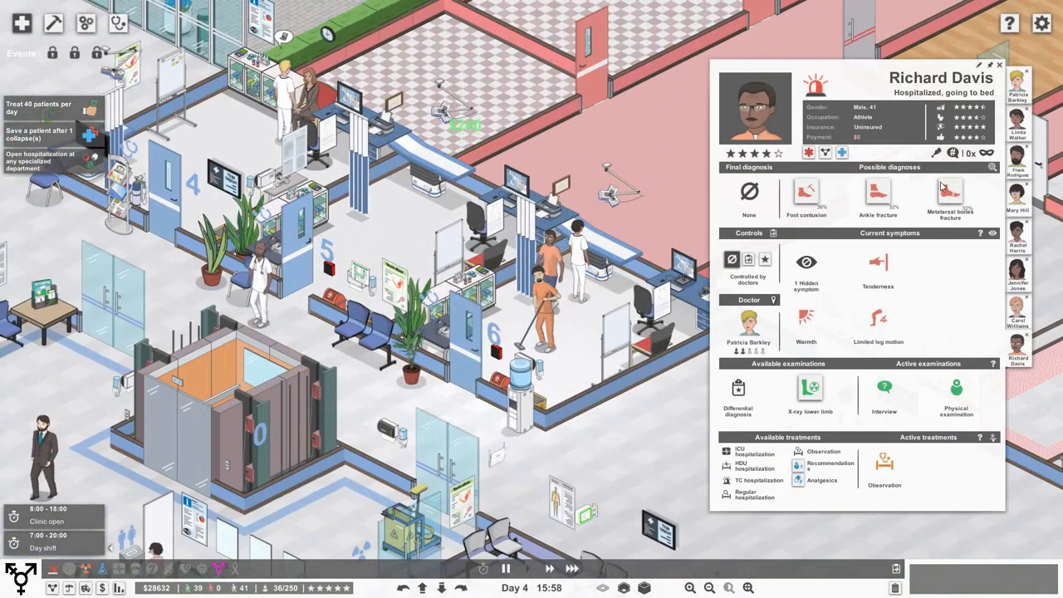
mouse_move(805, 195)
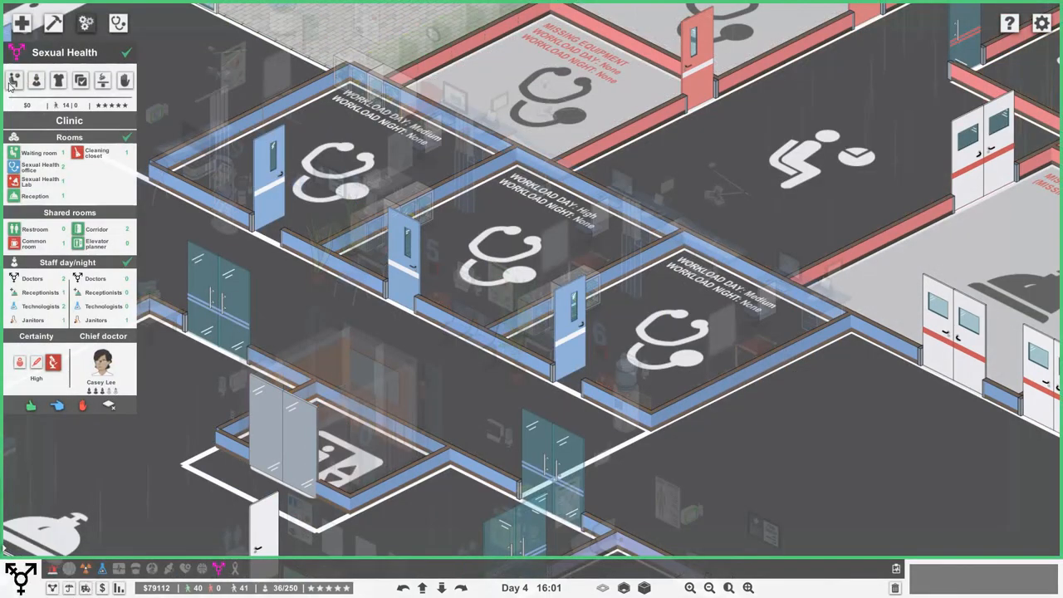
mouse_move(36, 80)
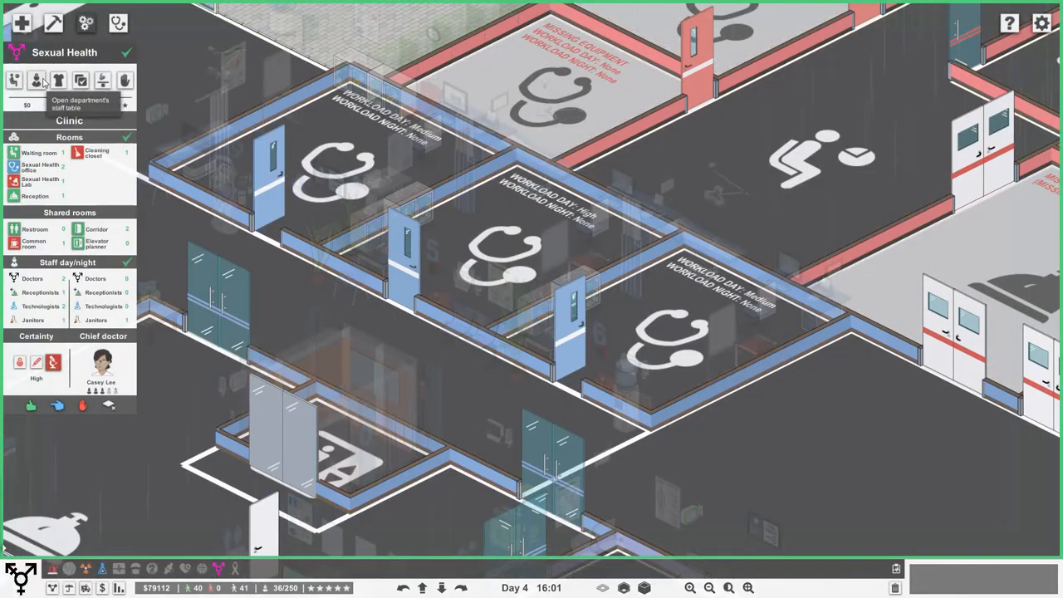
left_click(37, 80)
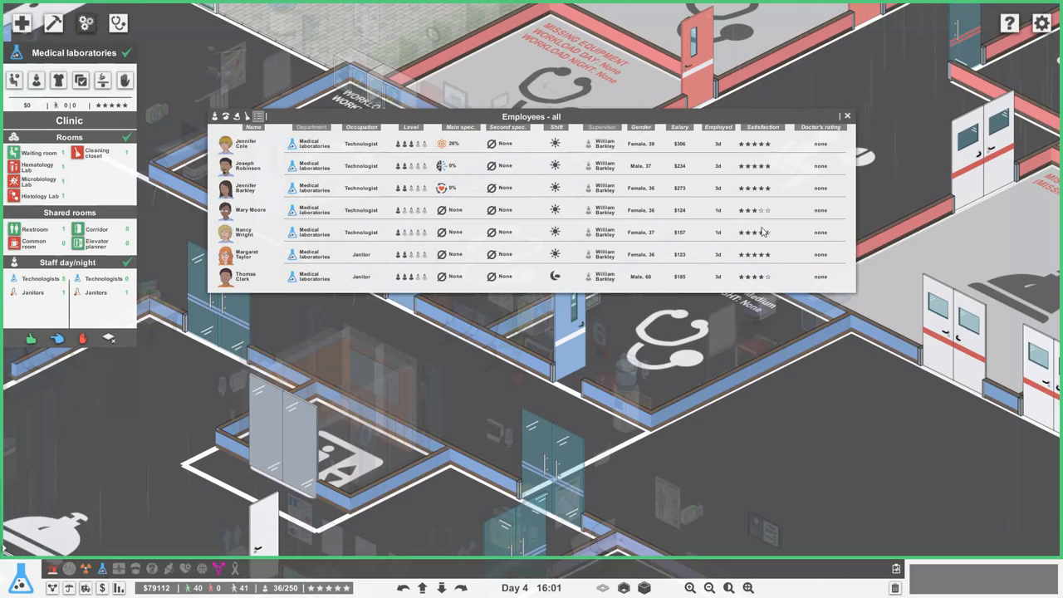
left_click(250, 210)
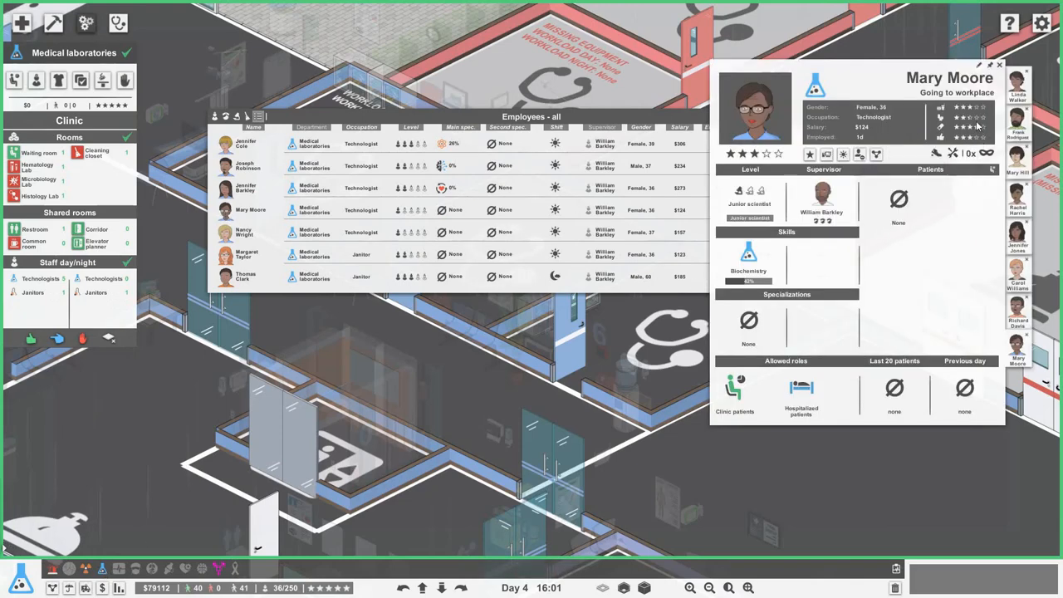
left_click(1000, 64)
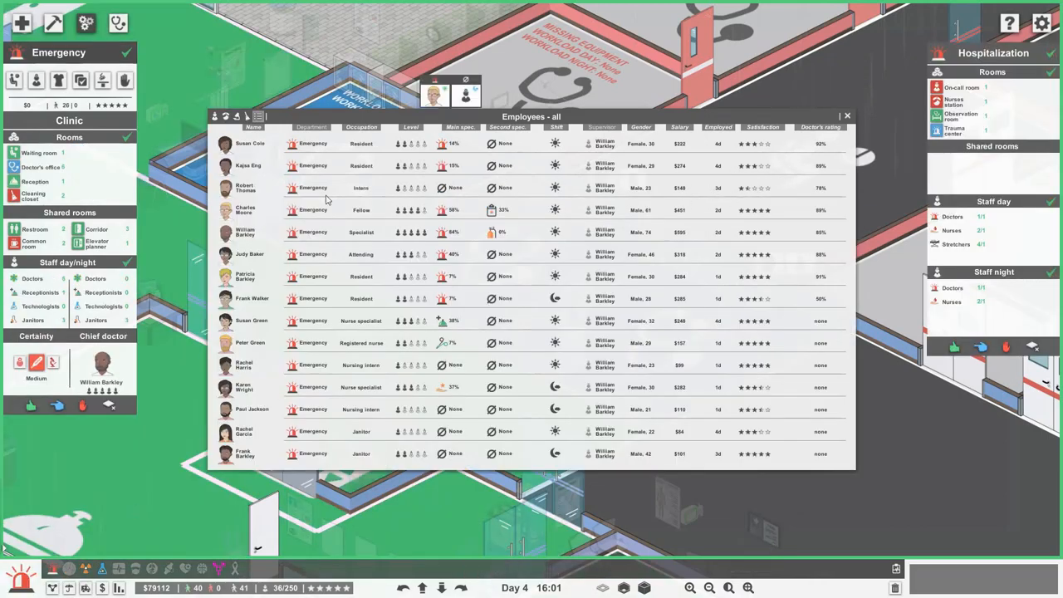
mouse_move(230, 191)
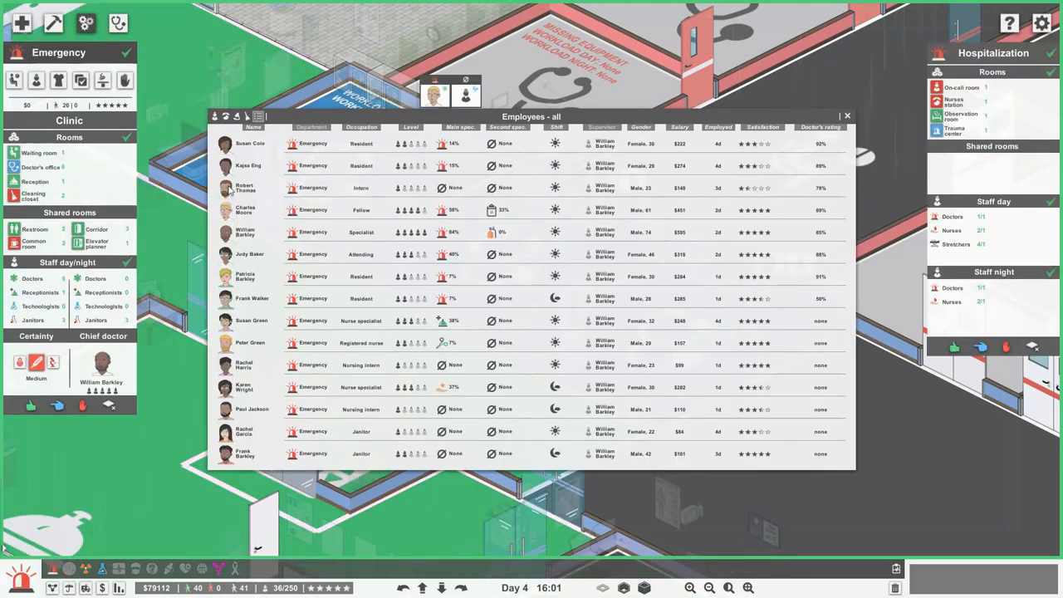
left_click(245, 187)
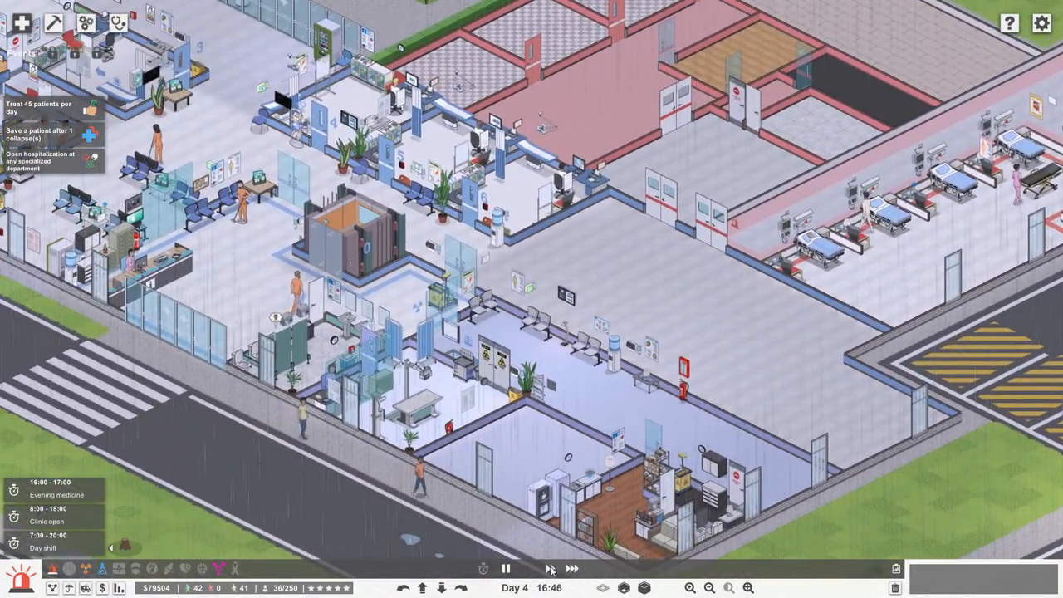
mouse_move(529, 568)
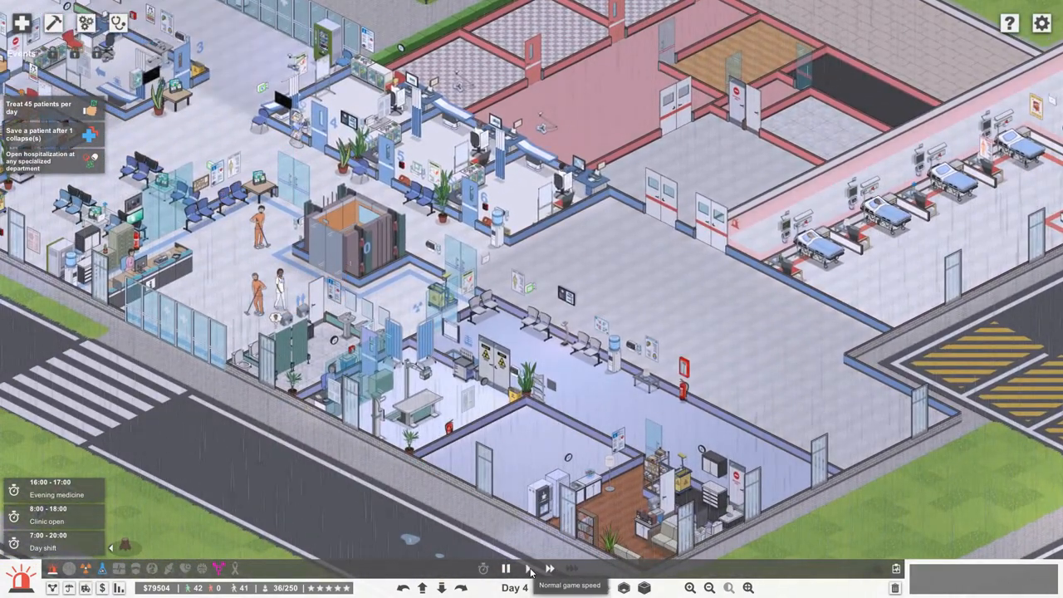